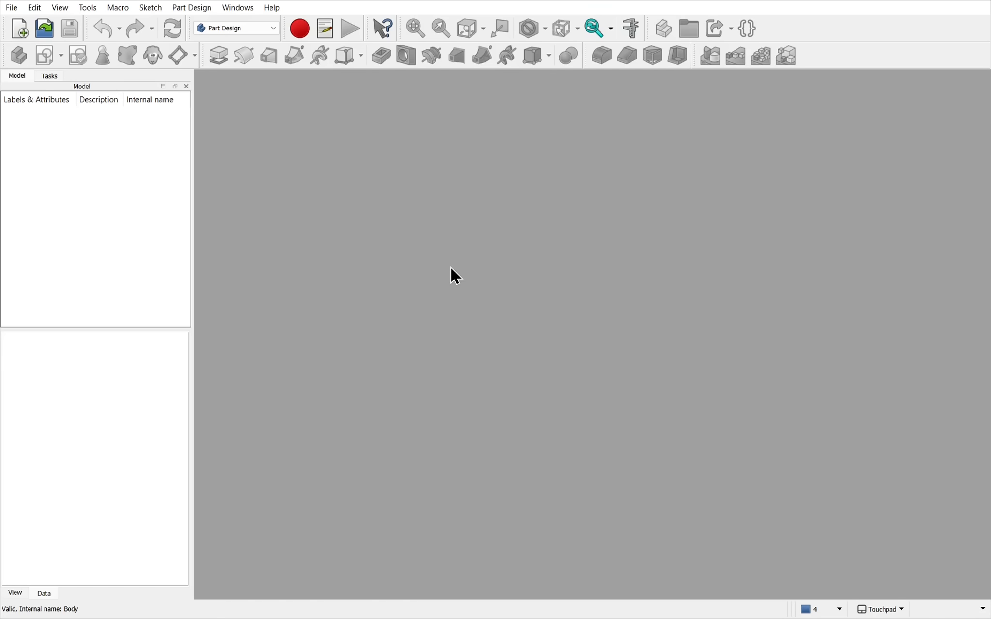
Start a new document with a Body and an empty sketch on the XY plane.
left_click(19, 28)
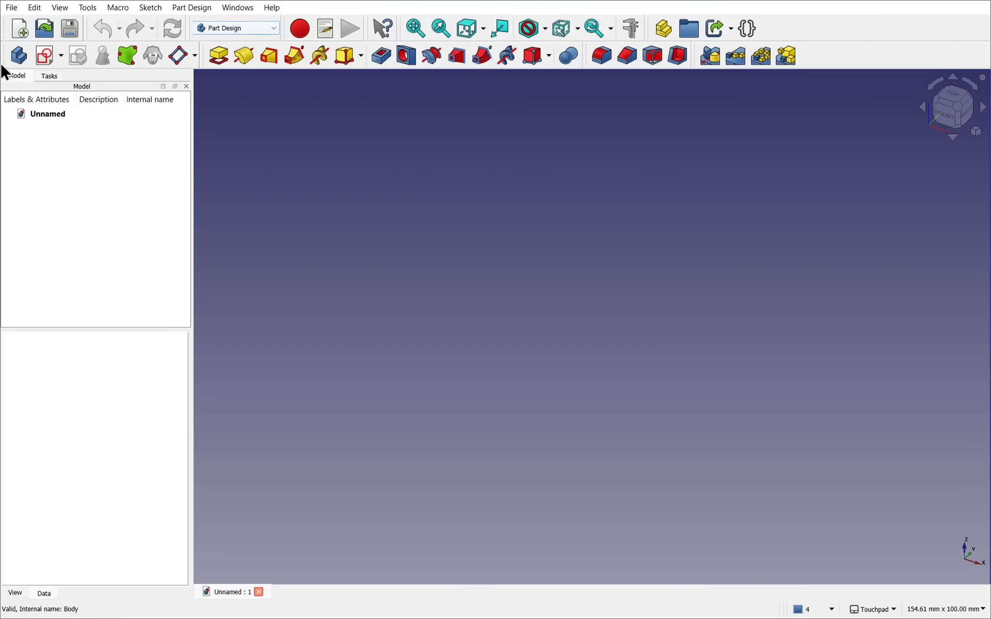
left_click(17, 55)
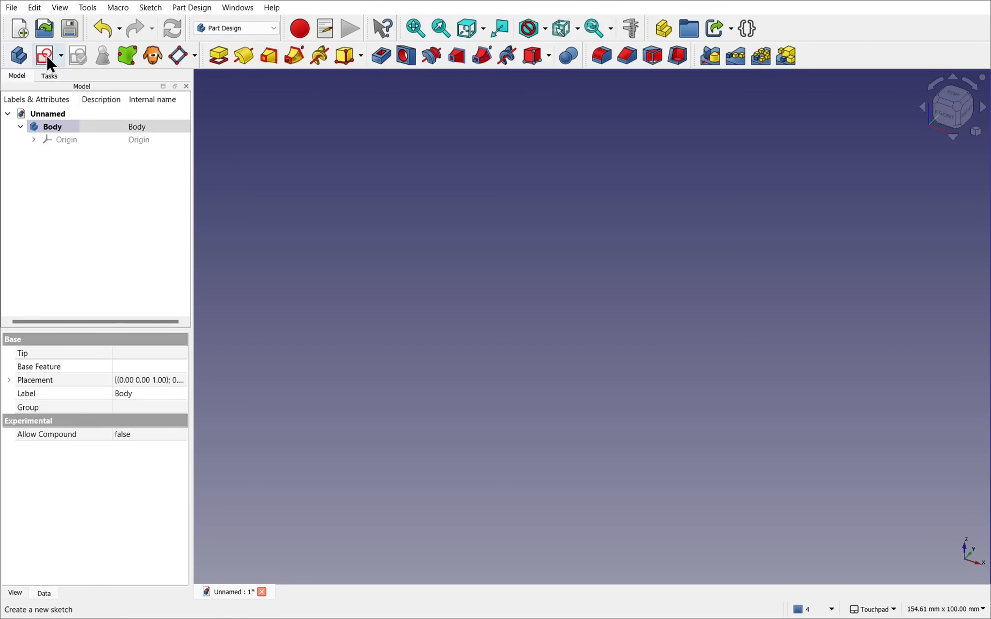
left_click(44, 55)
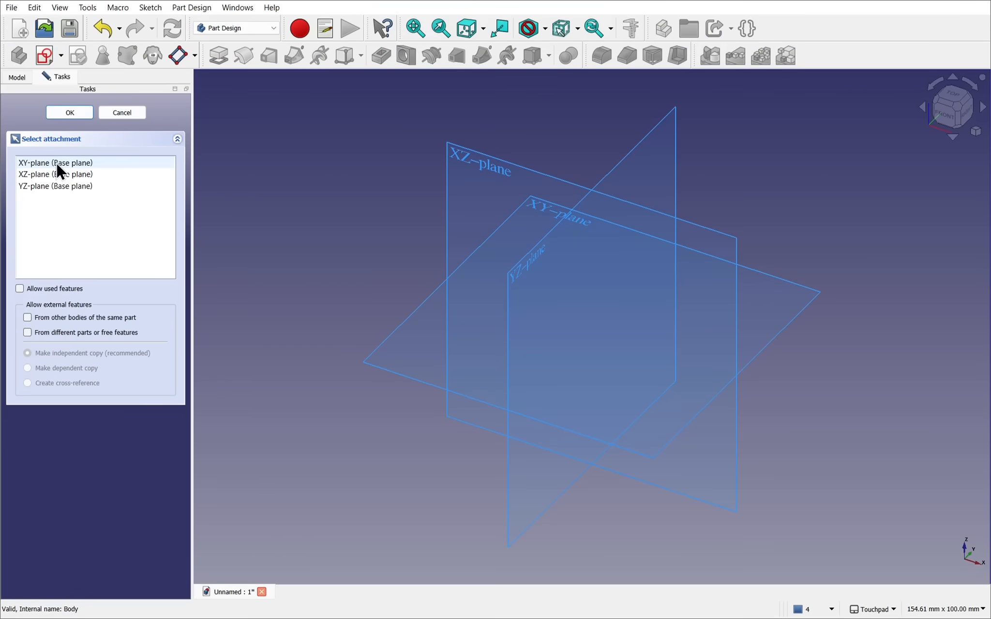
left_click(69, 112)
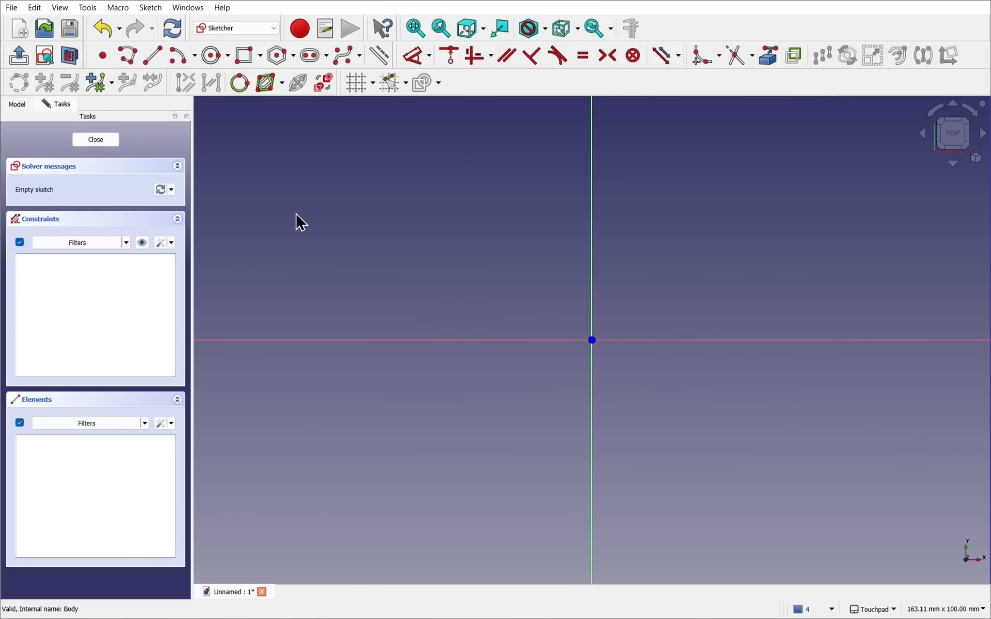
mouse_move(211, 56)
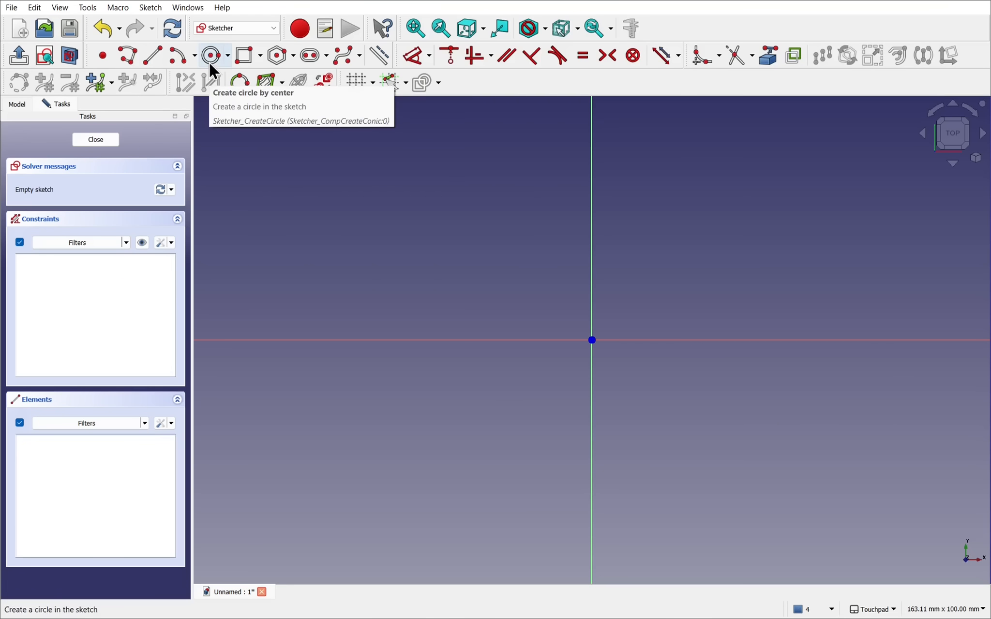
Draw two concentric circles left of the origin and two smaller concentric circles to the right.
left_click(210, 55)
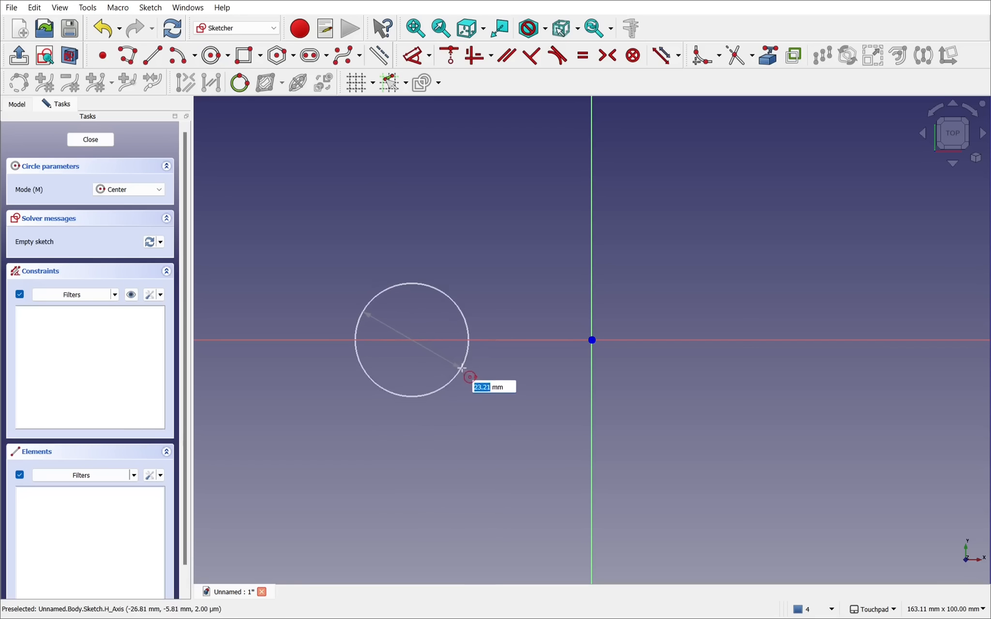
left_click(472, 377)
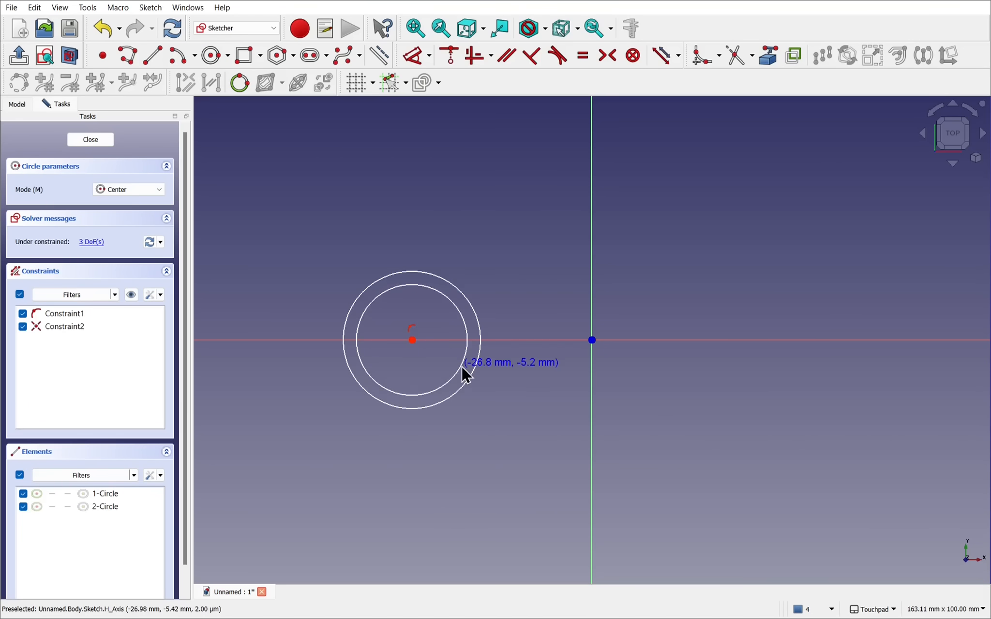
mouse_move(499, 384)
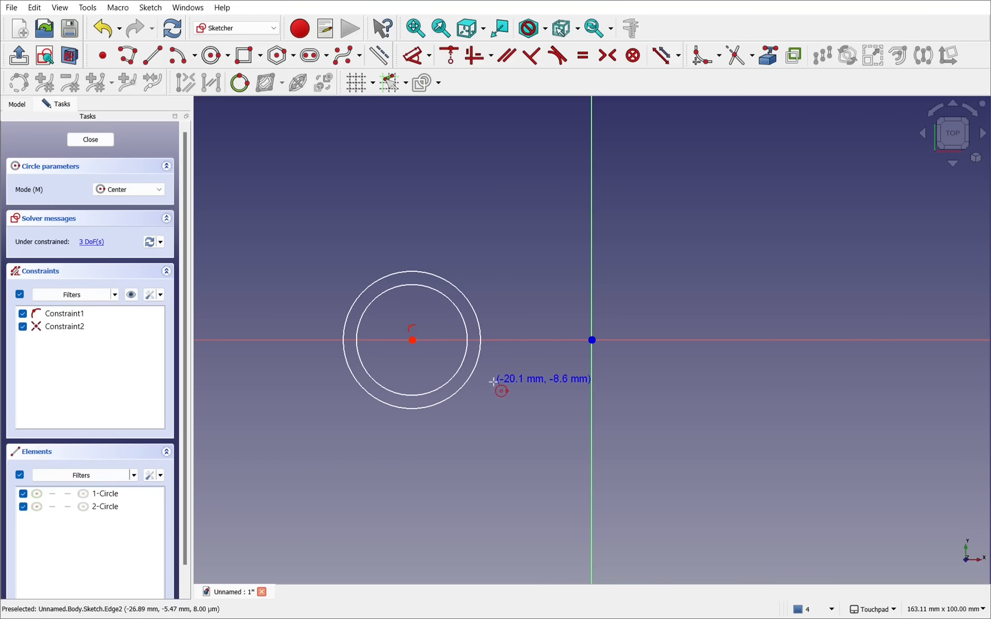
mouse_move(441, 361)
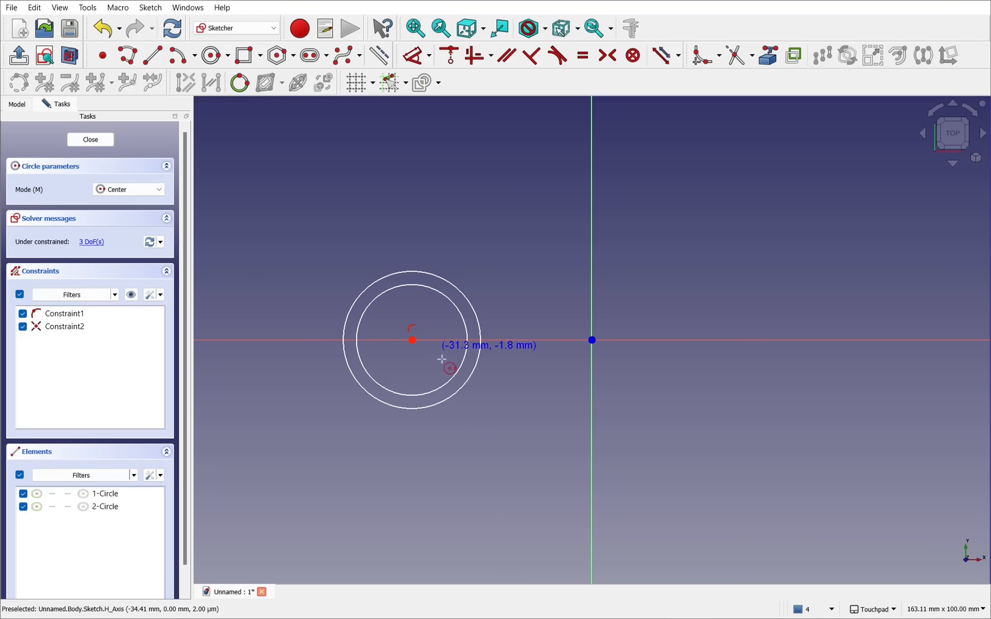
mouse_move(724, 361)
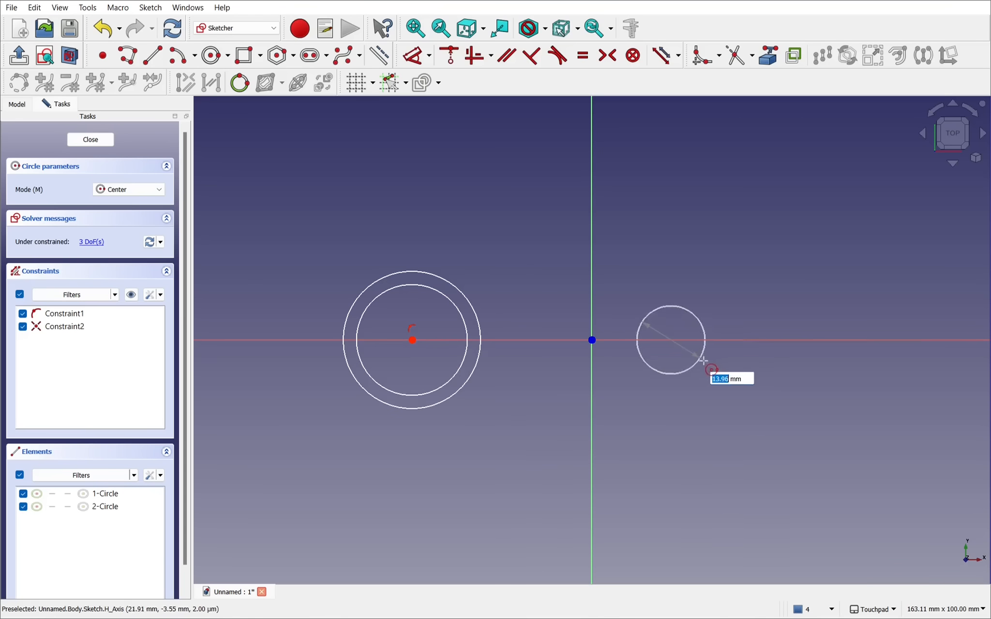
left_click(672, 340)
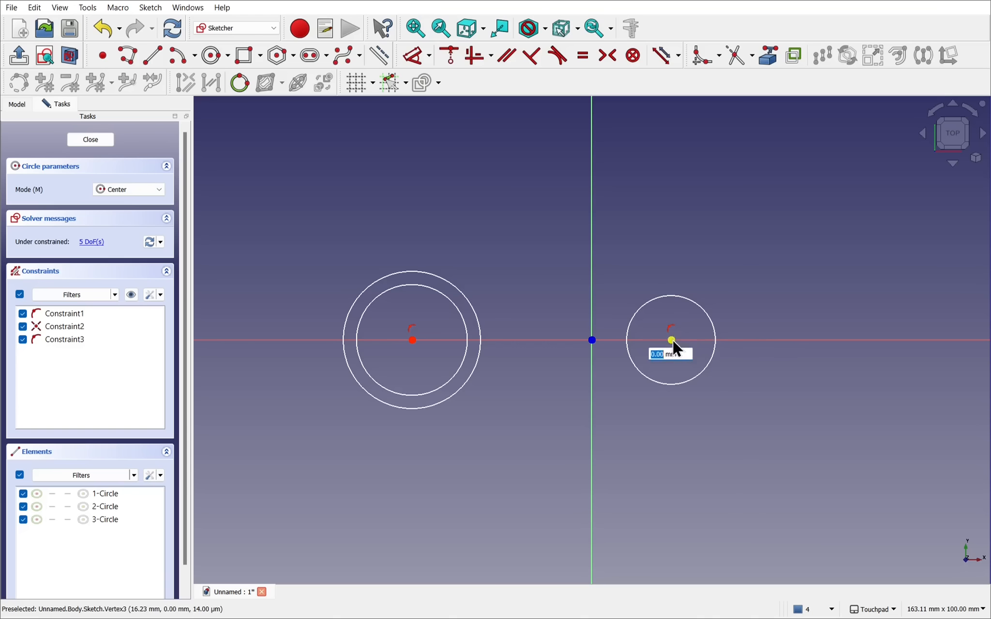
left_click(672, 340)
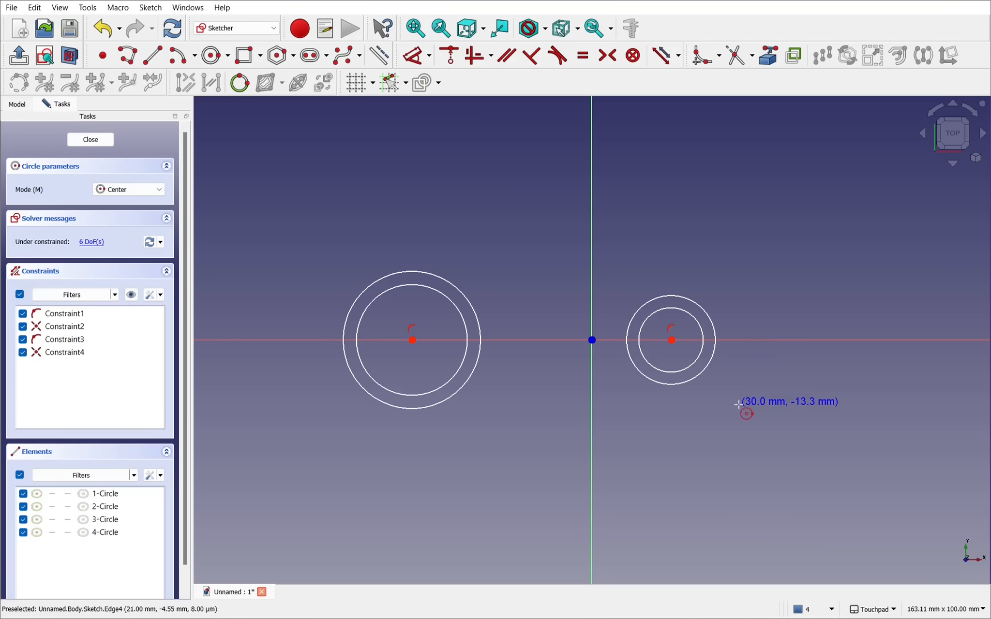
mouse_move(650, 441)
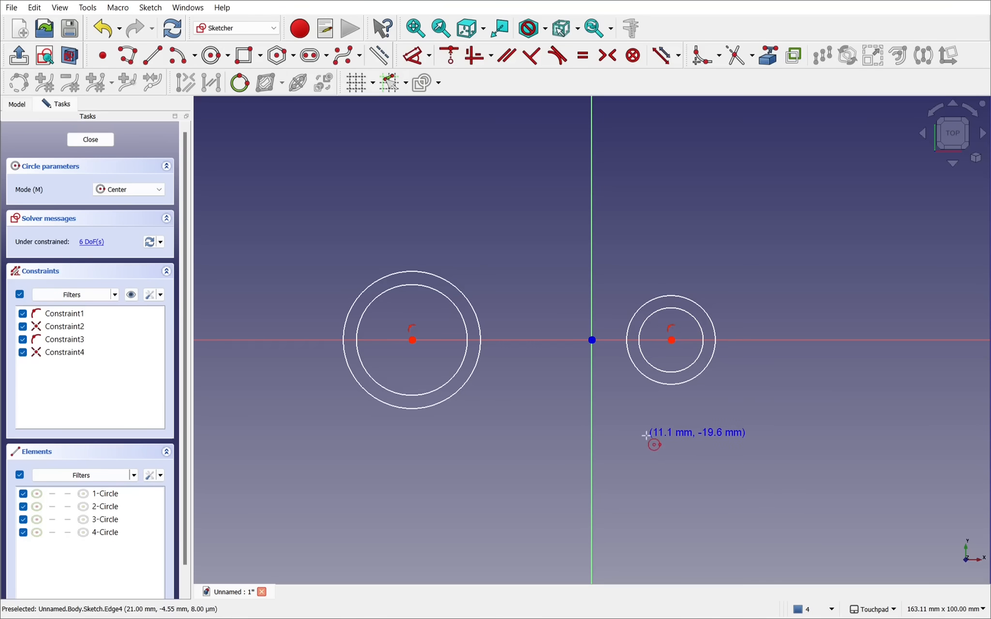
mouse_move(655, 443)
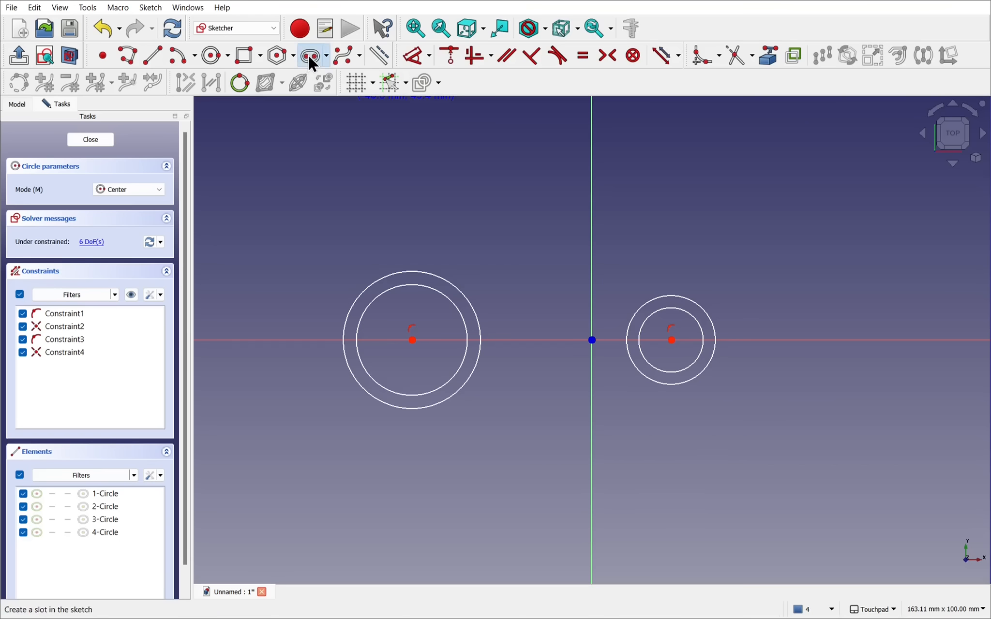
Draw a slot around both circle pairs, make its ends concentric with the circles and remove their equal-size constraint.
left_click(310, 56)
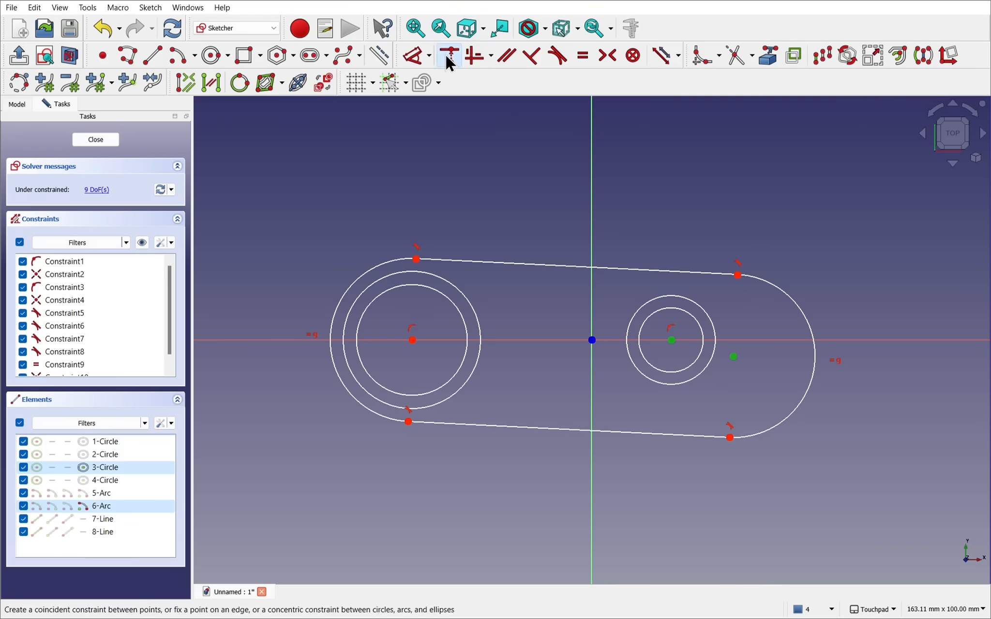
left_click(449, 55)
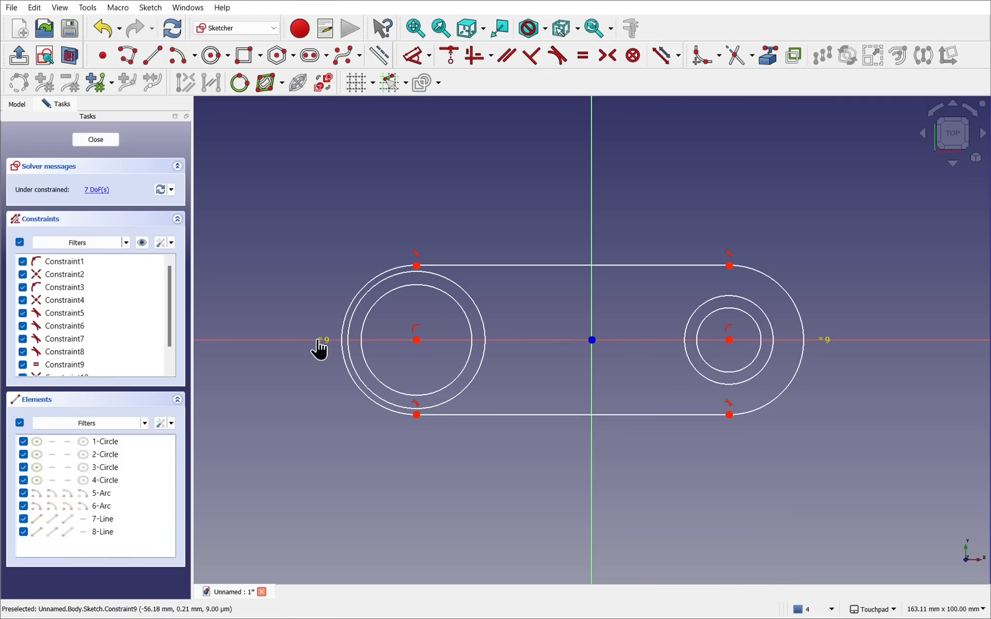
left_click(64, 365)
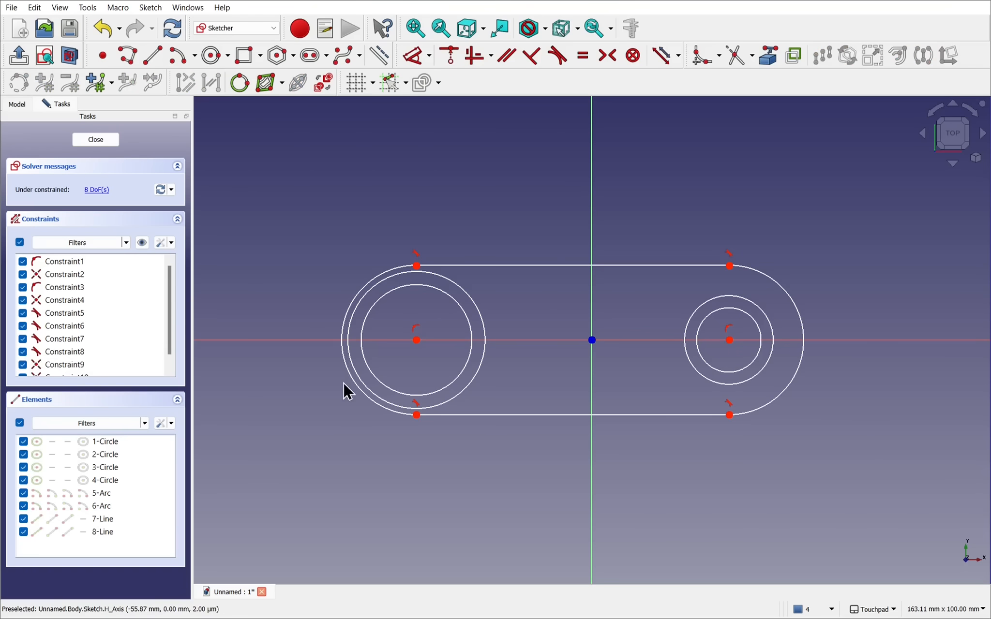
mouse_move(422, 443)
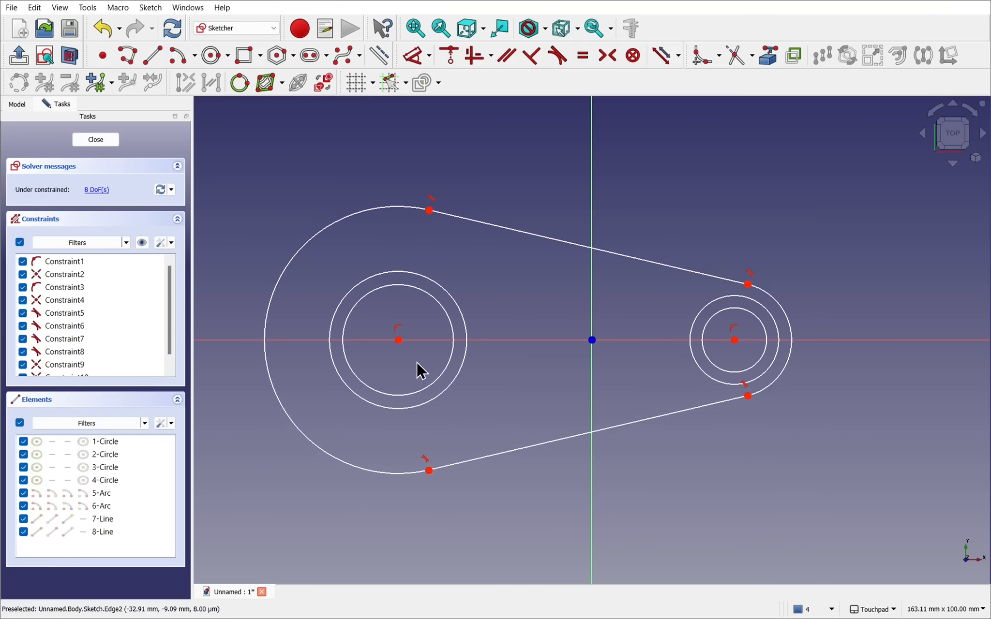
mouse_move(398, 341)
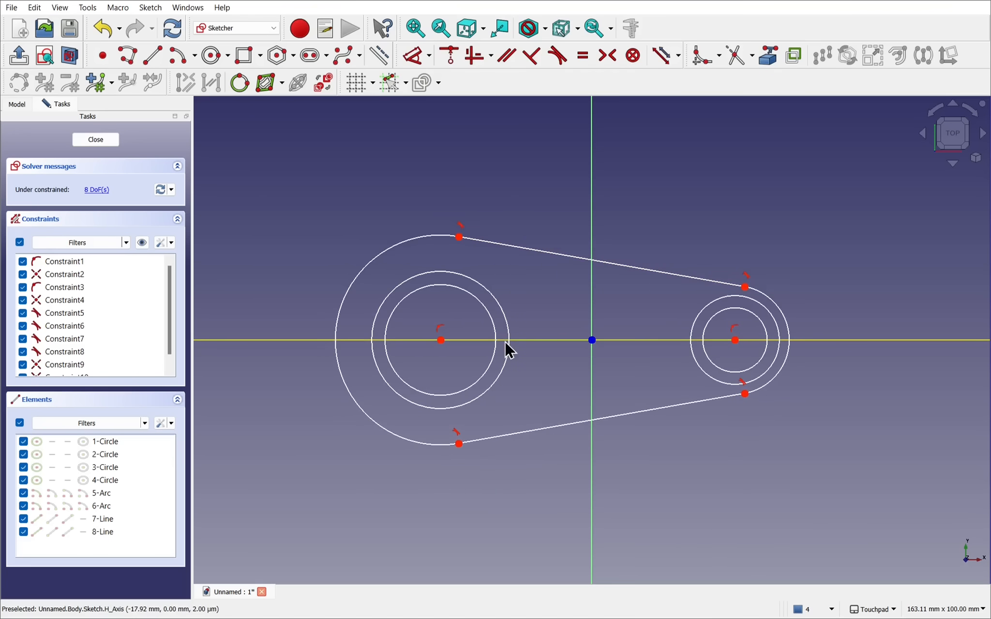
mouse_move(533, 349)
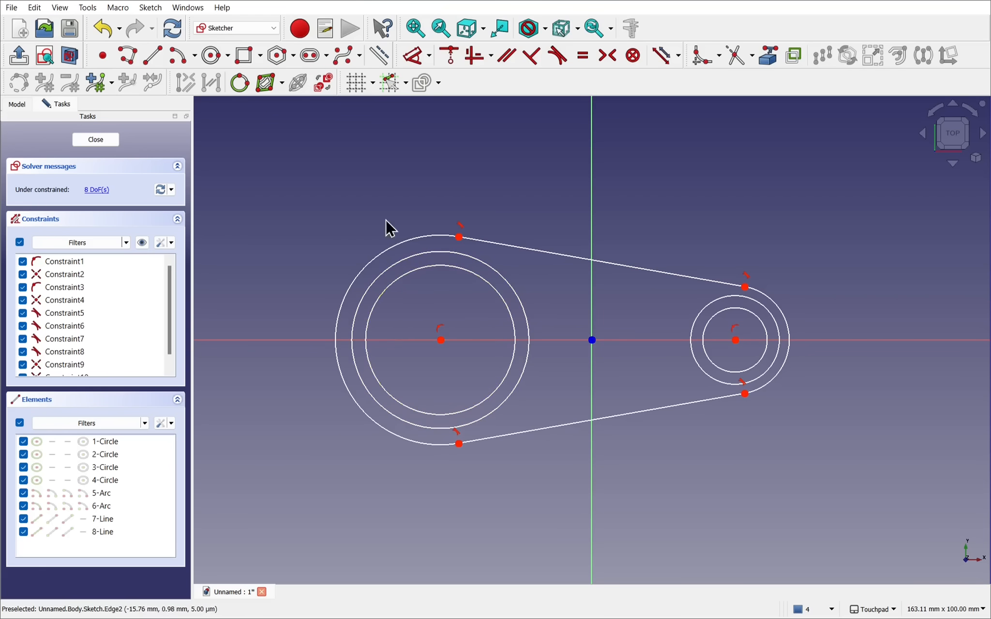
Close the lever sketch and select it whole in the Model tree.
left_click(96, 139)
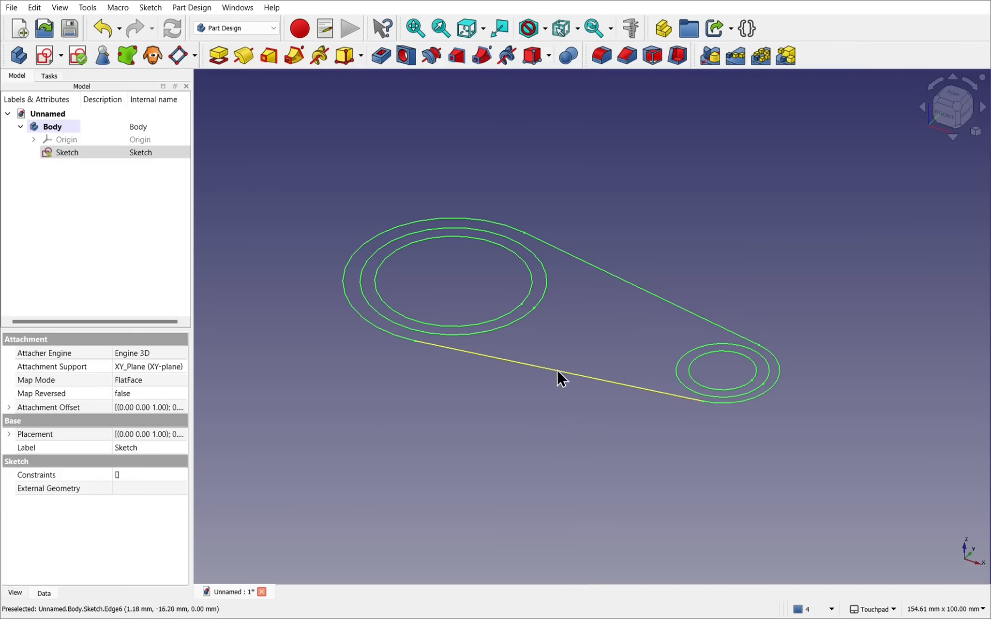
mouse_move(499, 368)
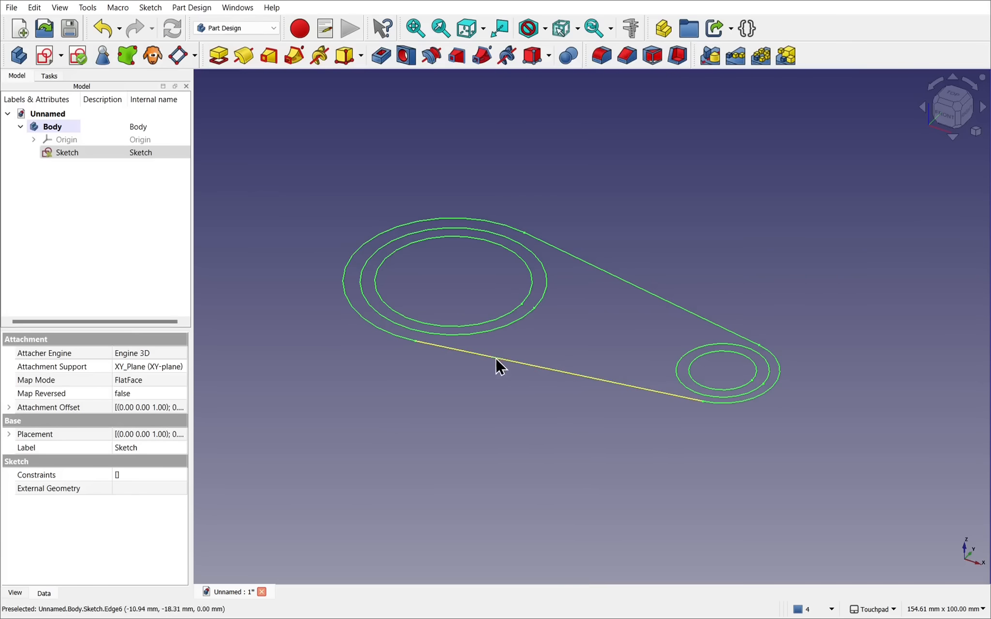
mouse_move(487, 230)
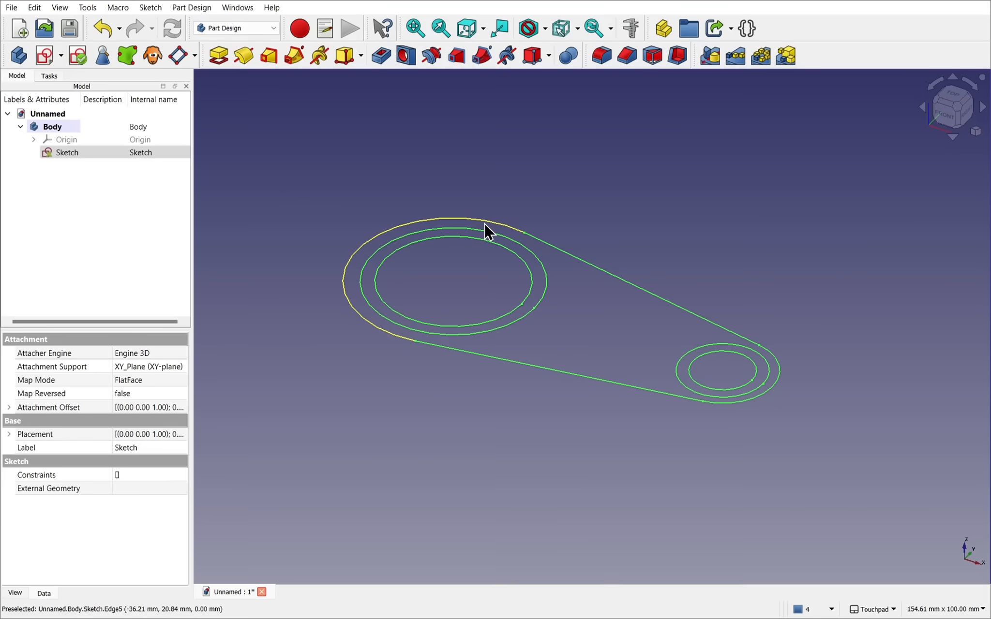
mouse_move(545, 308)
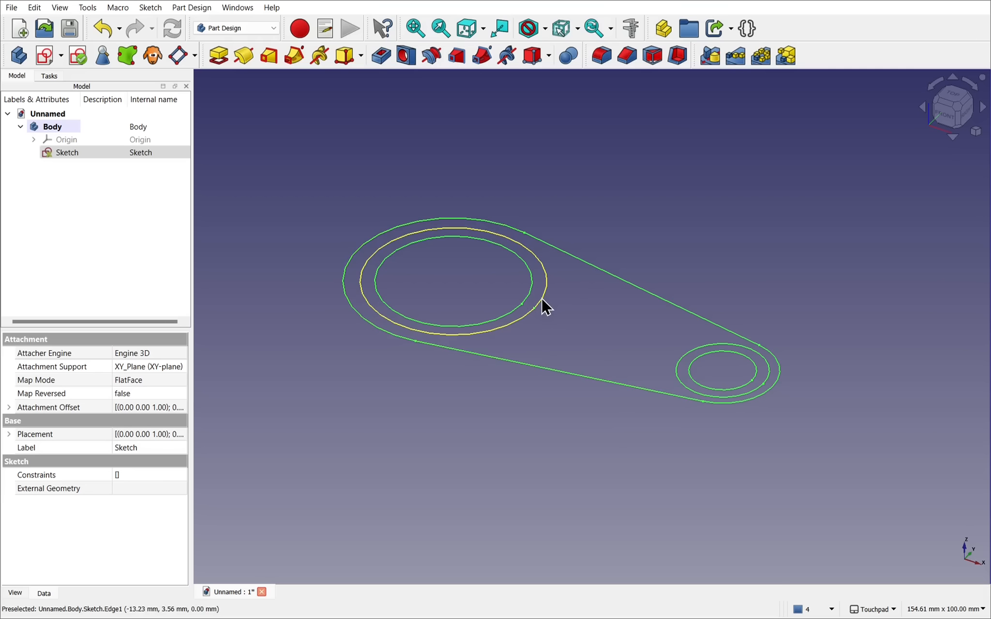
mouse_move(691, 345)
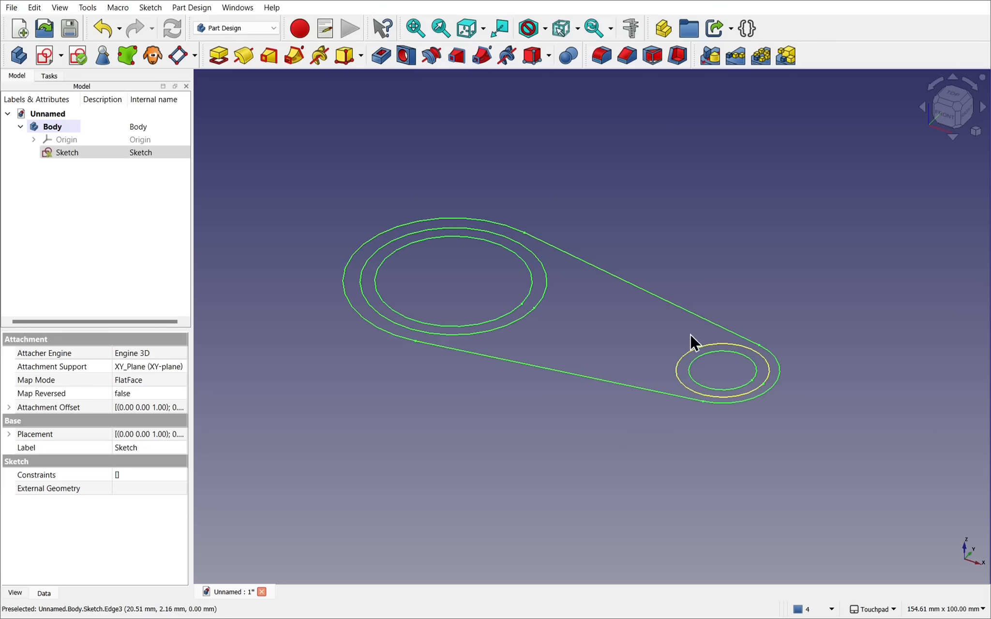
mouse_move(458, 371)
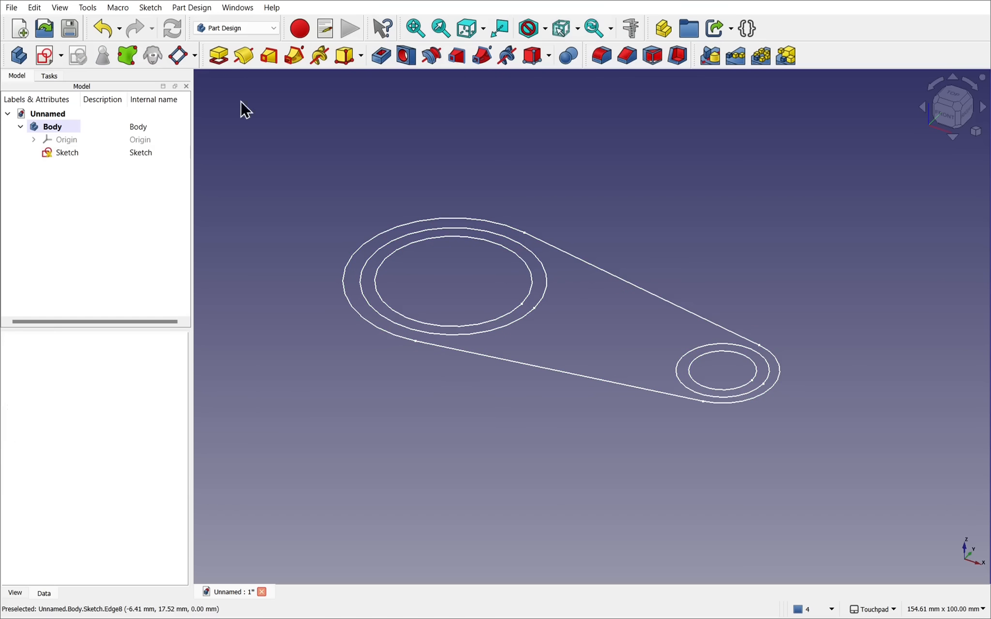
left_click(67, 152)
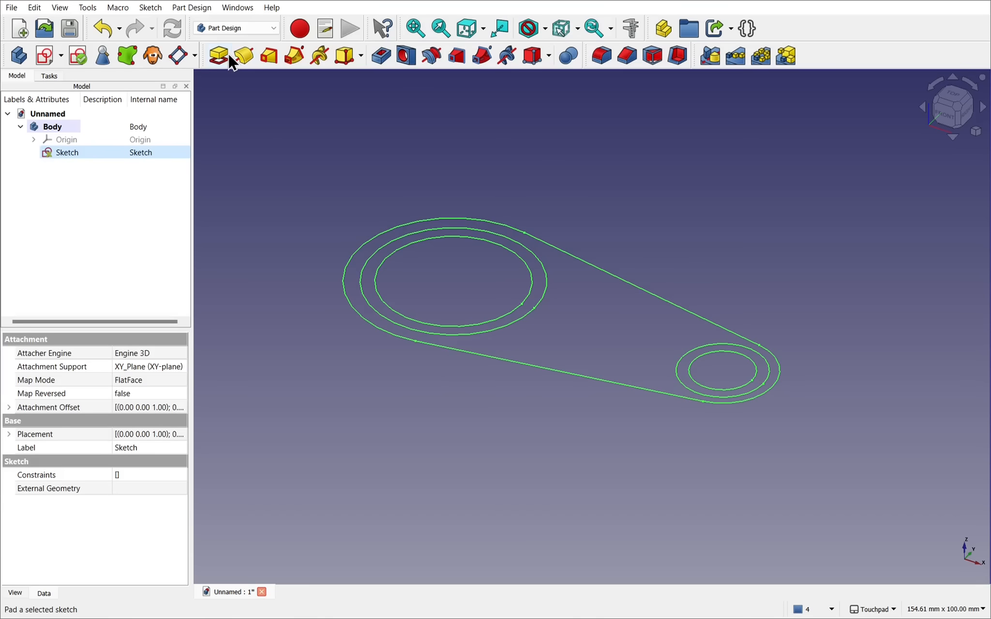
left_click(218, 55)
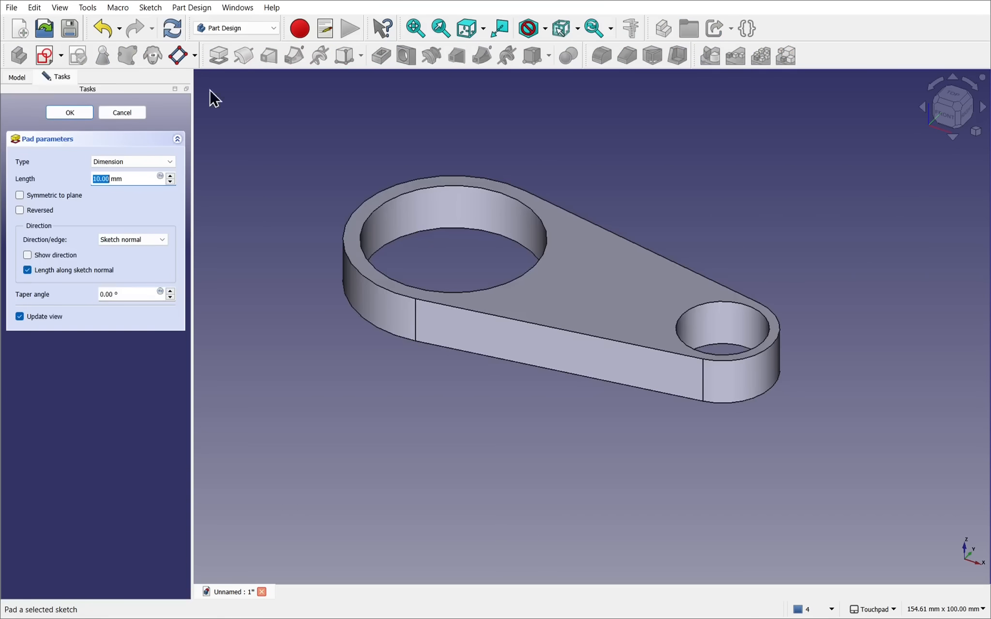
mouse_move(689, 262)
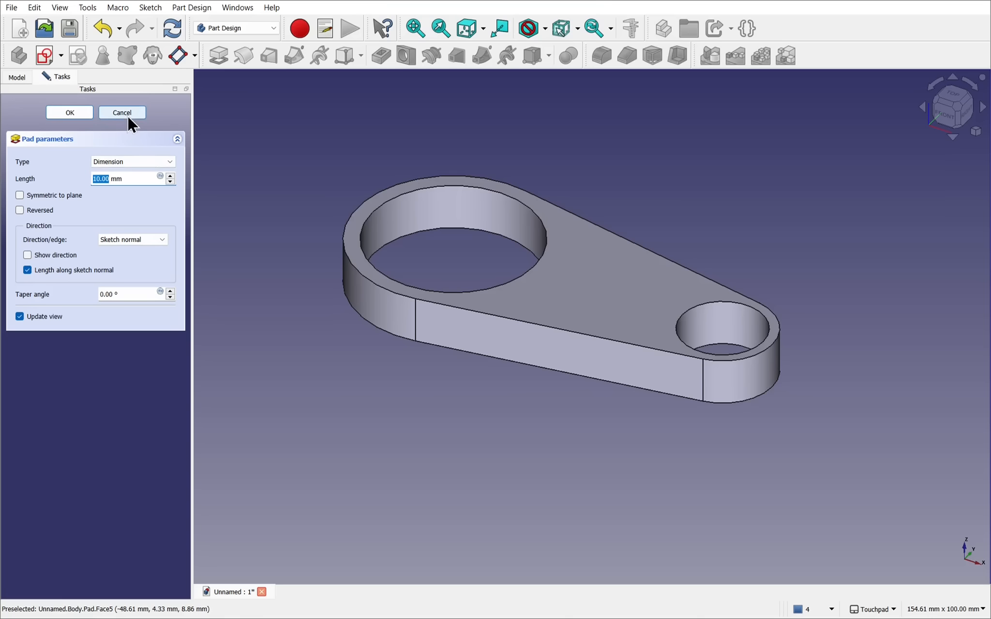
left_click(121, 112)
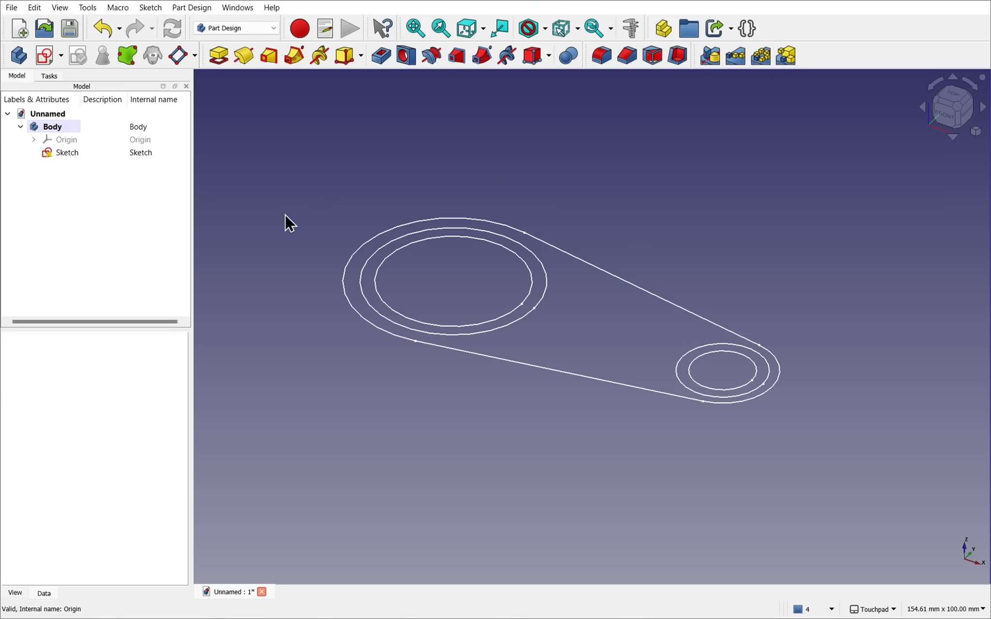
mouse_move(297, 200)
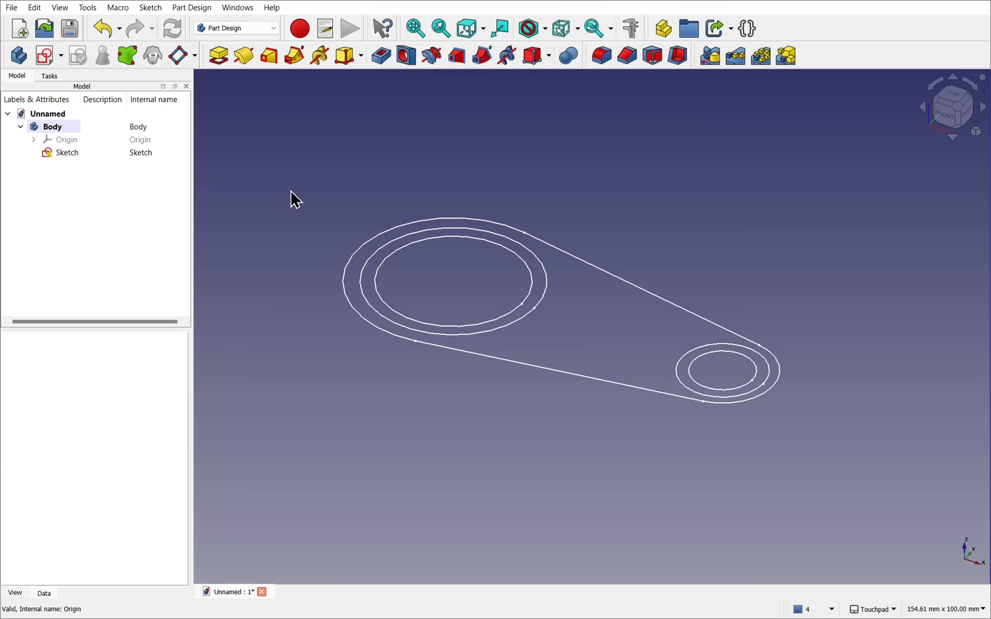
mouse_move(541, 302)
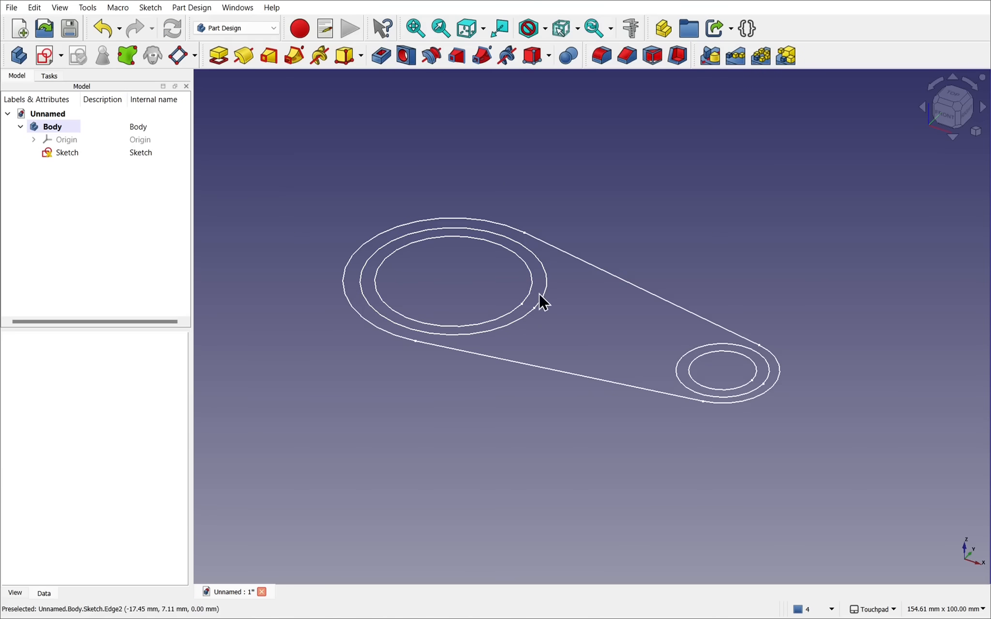
mouse_move(571, 322)
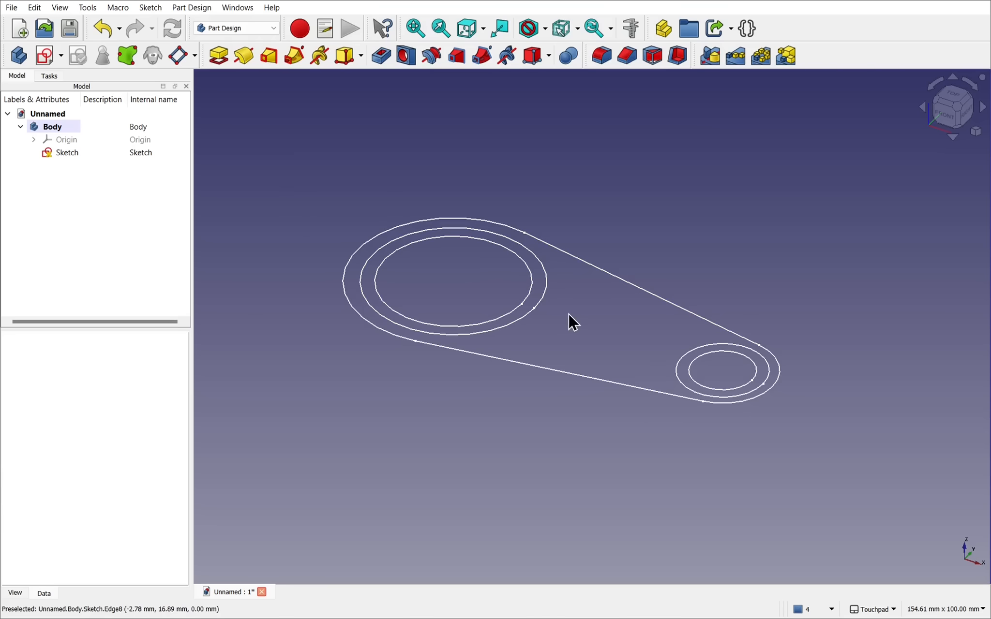
mouse_move(436, 385)
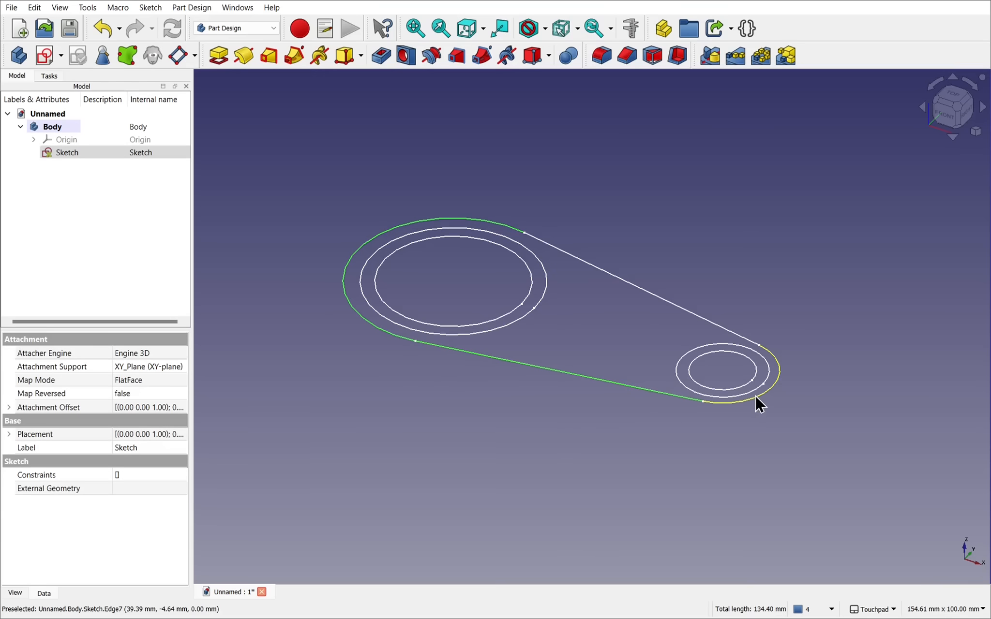
mouse_move(619, 285)
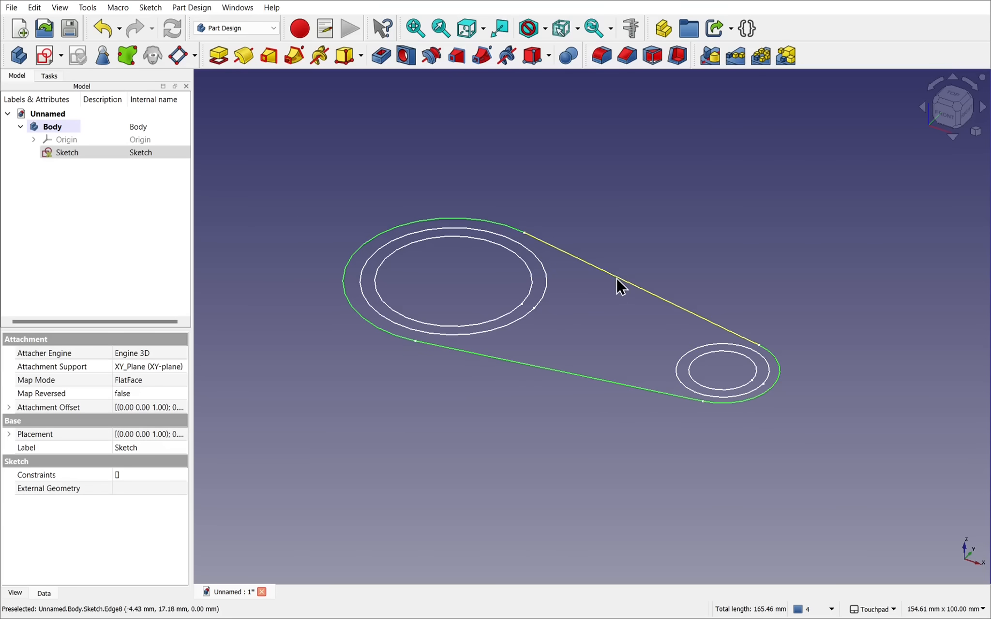
mouse_move(597, 369)
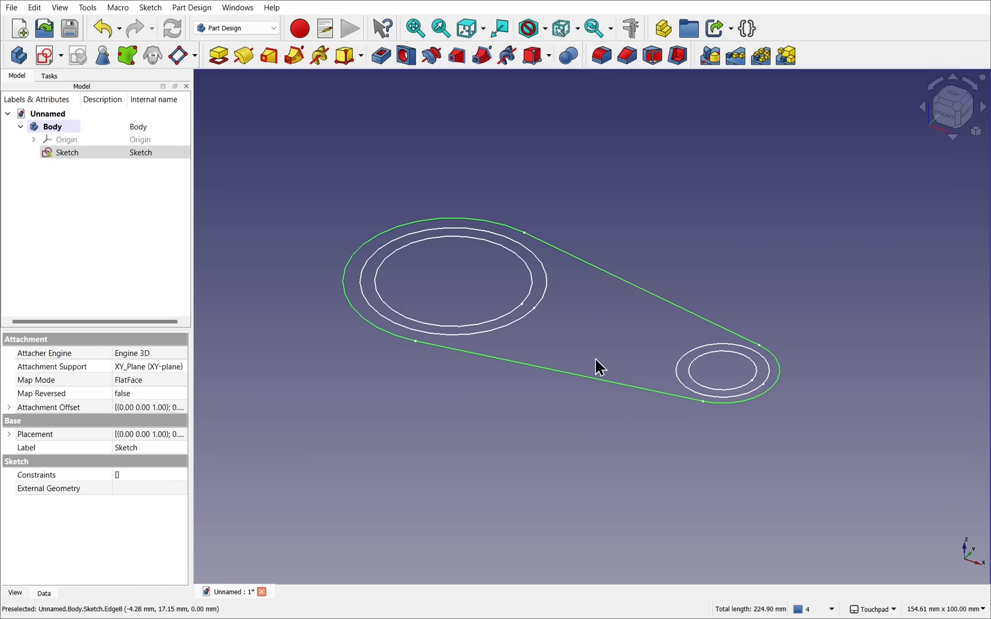
Start a Pad of the selected outer lever outline.
left_click(218, 55)
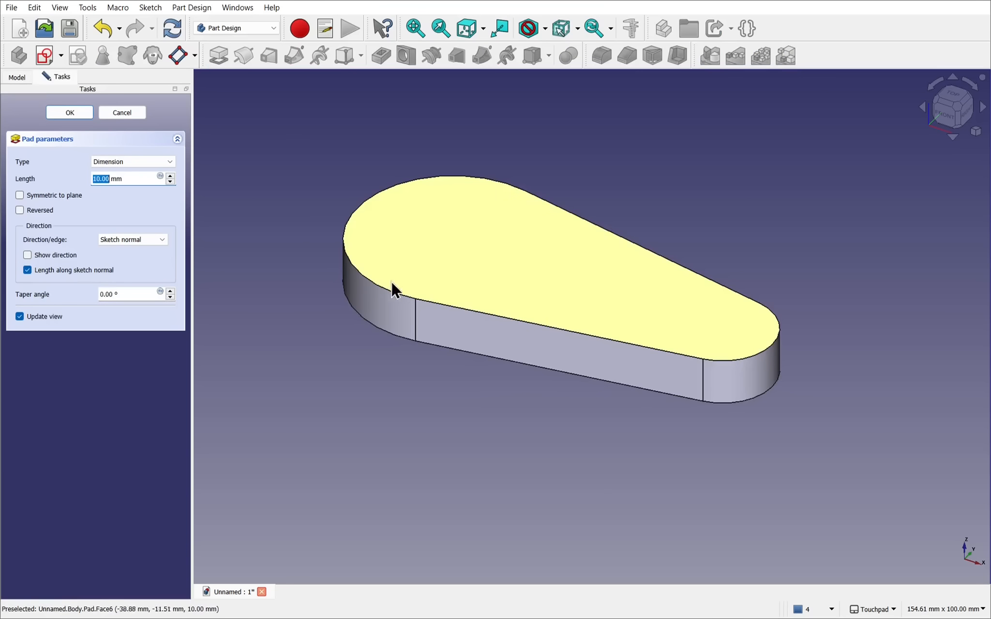
mouse_move(280, 194)
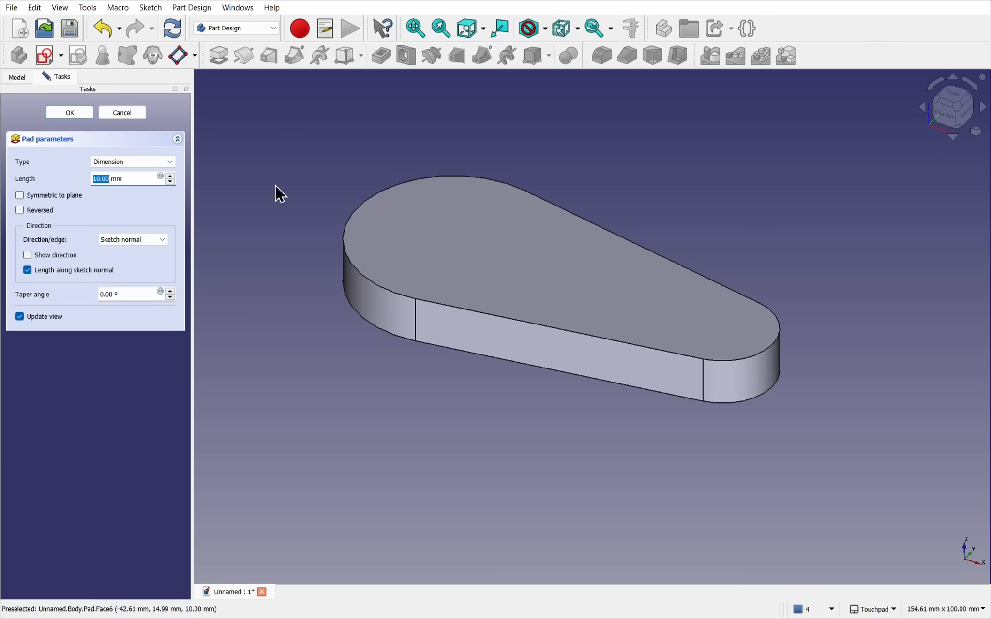
mouse_move(644, 434)
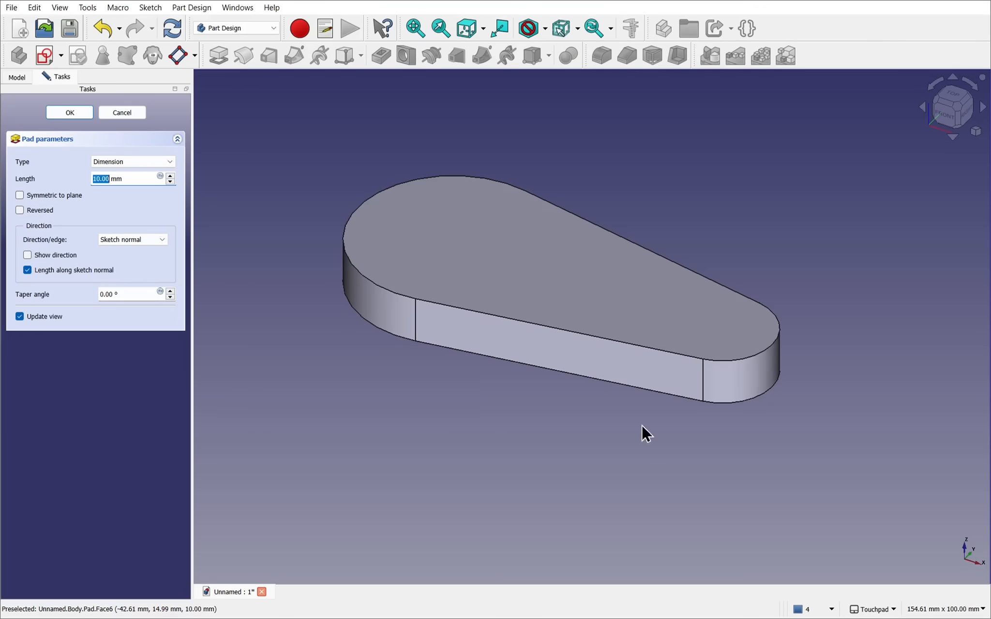
mouse_move(310, 245)
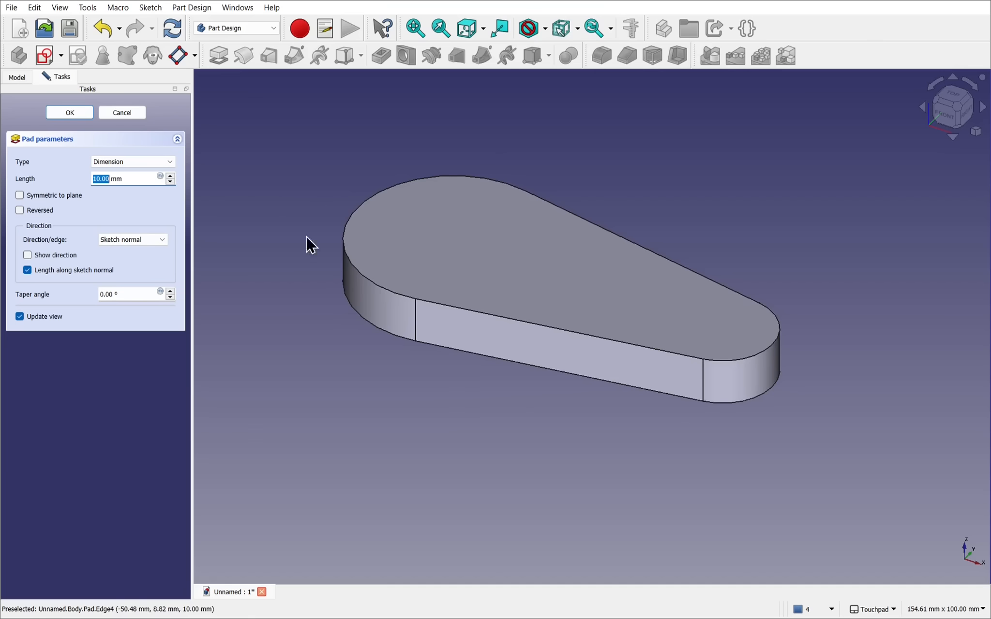
mouse_move(408, 399)
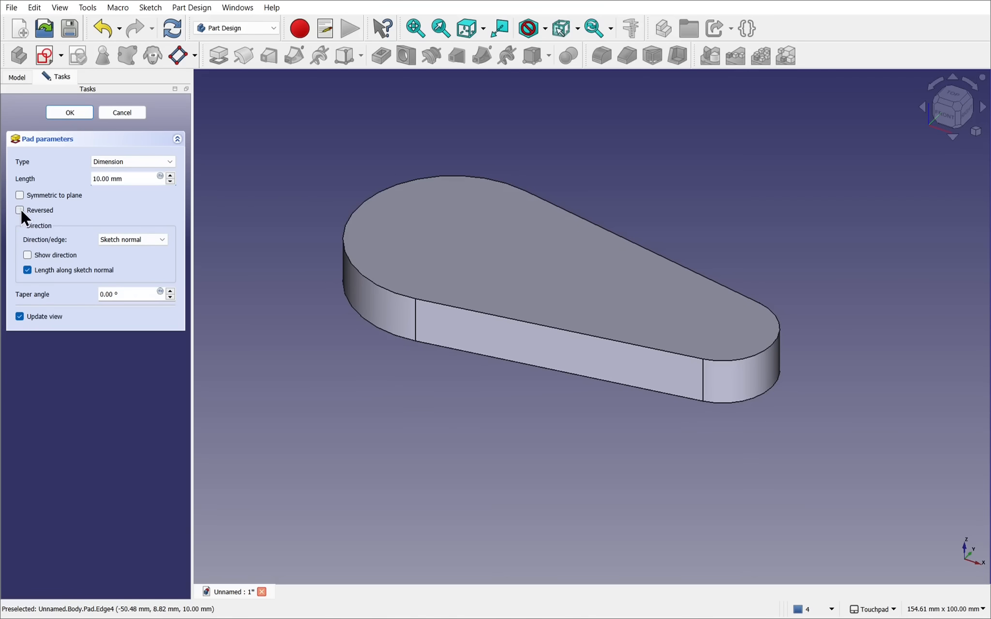
Commit the plate pad at 3 mm thickness, extruded in the reversed direction.
left_click(20, 210)
type("3")
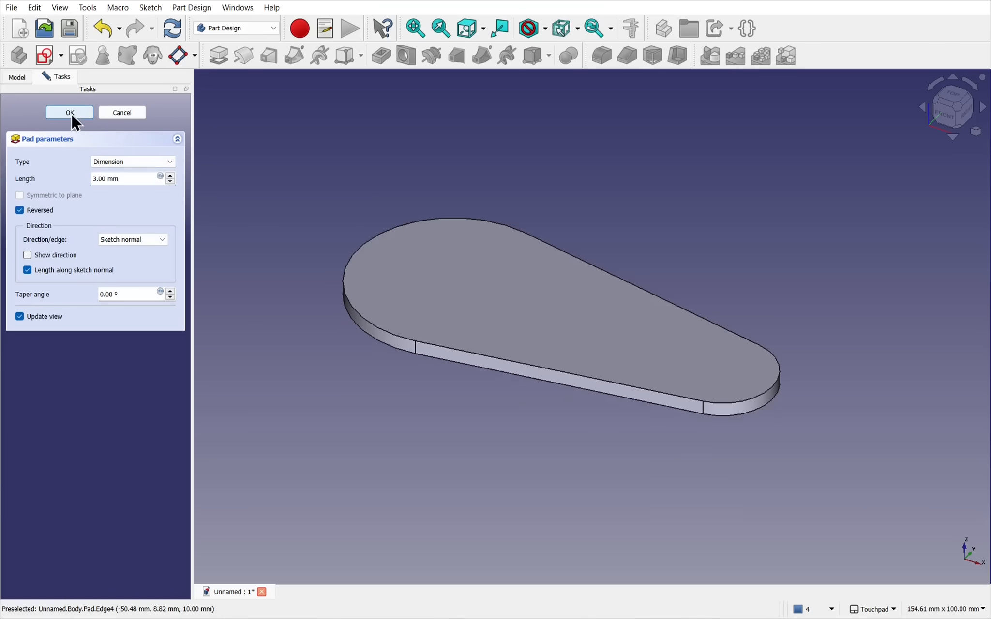
left_click(70, 112)
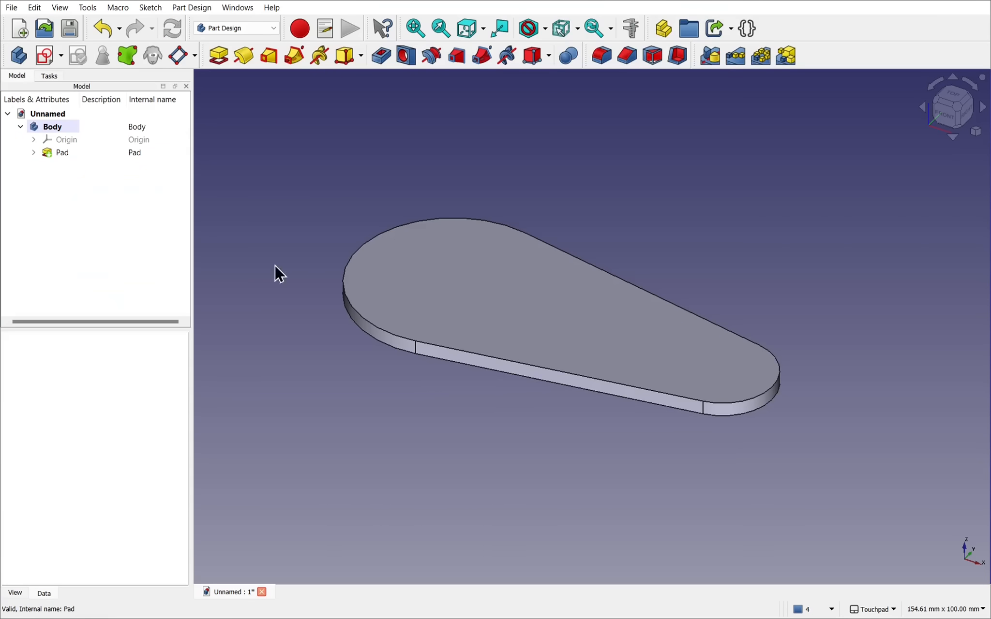
mouse_move(33, 157)
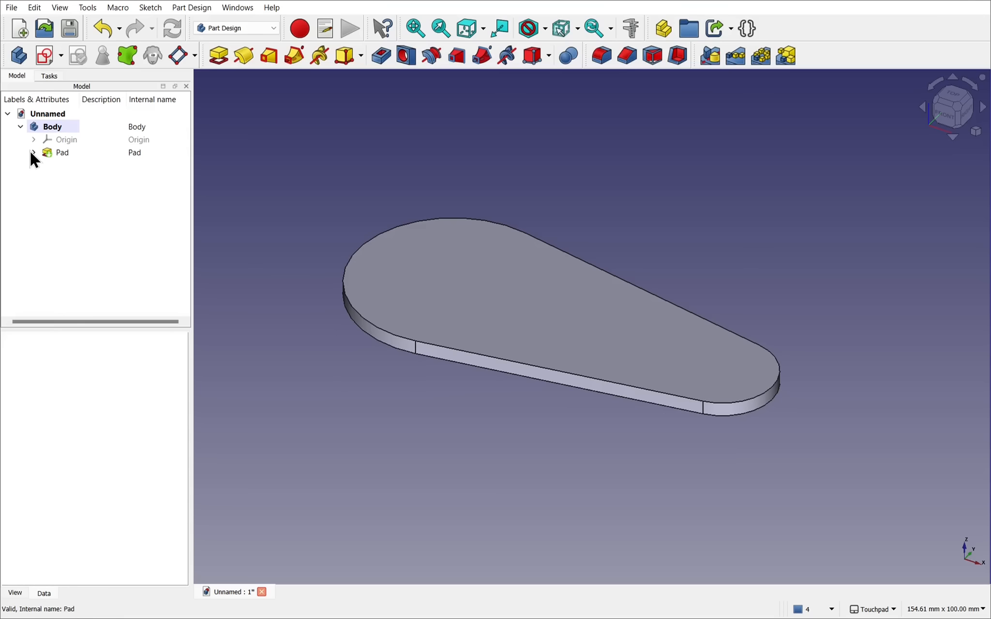
Pad the large ring's circles from the shared sketch 10 mm into a hollow boss (Pad001).
left_click(33, 152)
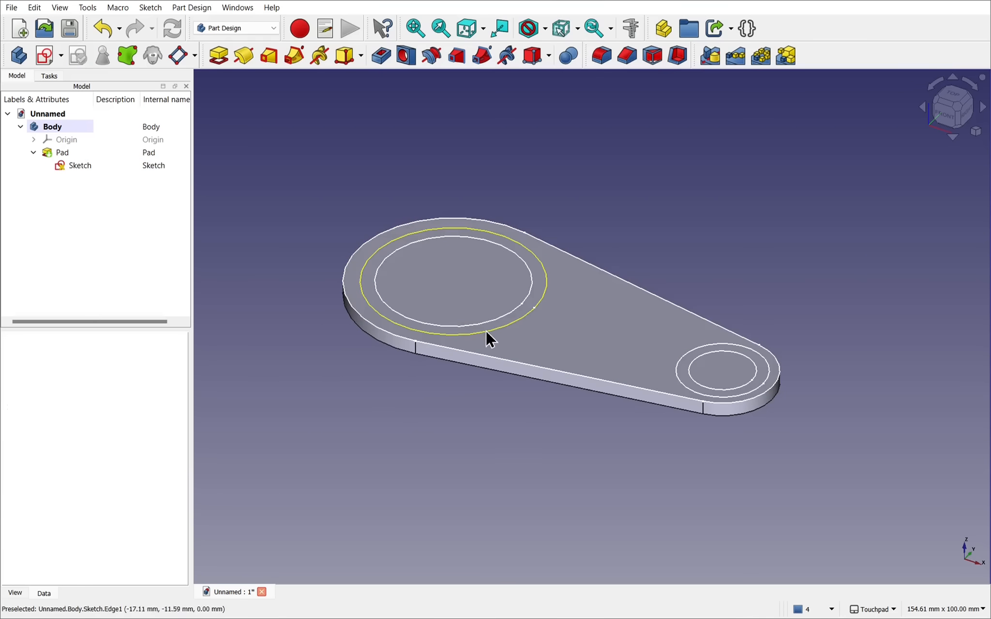
left_click(80, 164)
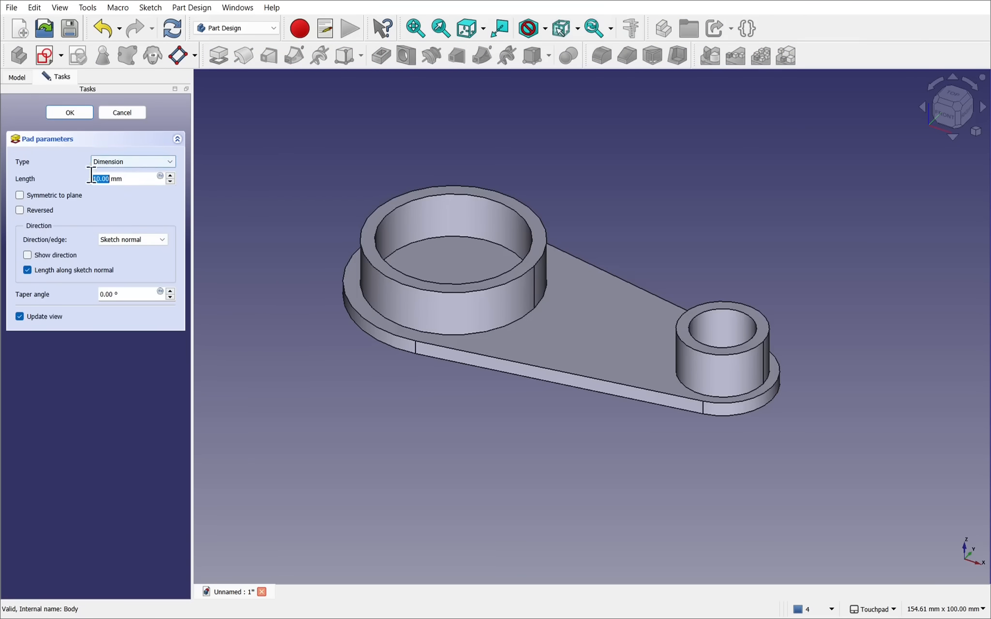
mouse_move(654, 324)
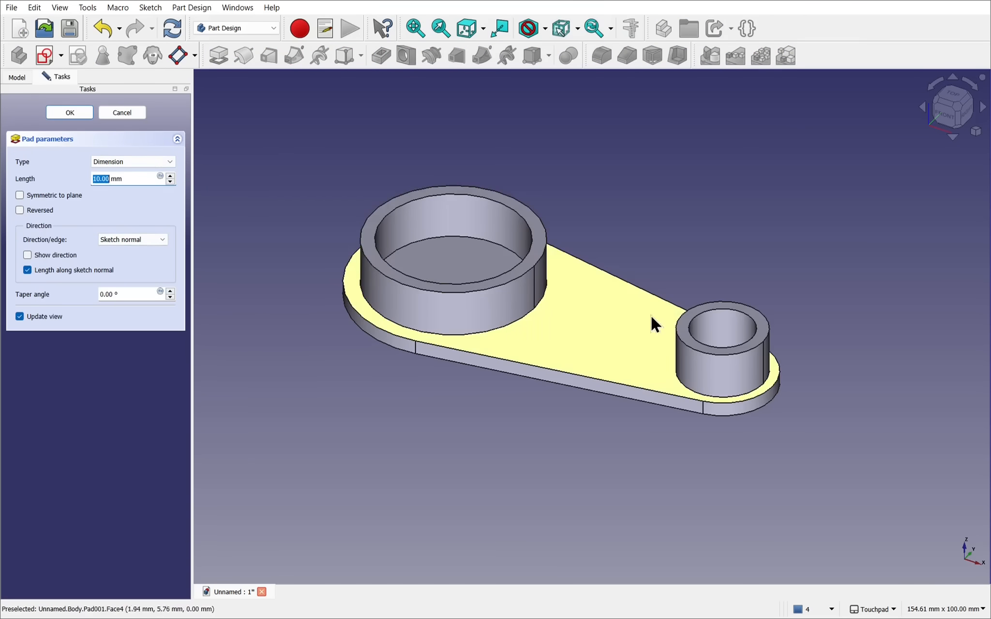
left_click(69, 113)
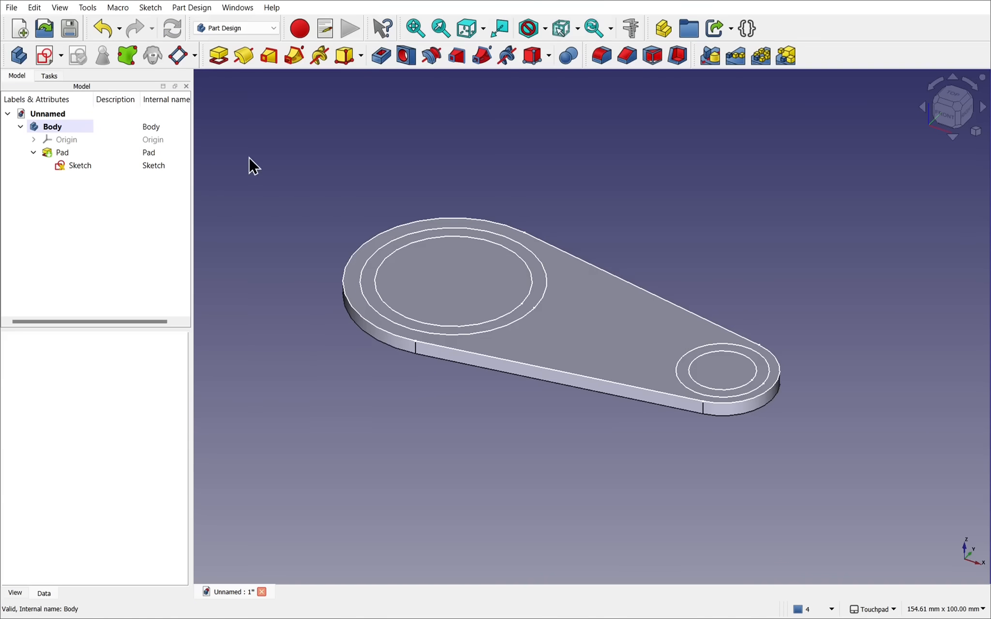
mouse_move(430, 331)
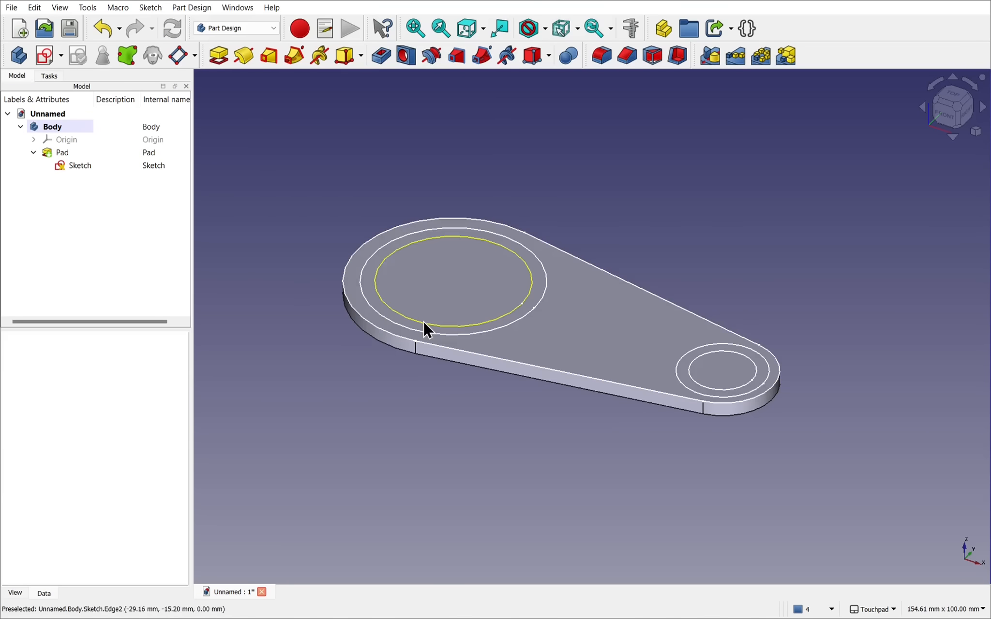
left_click(79, 164)
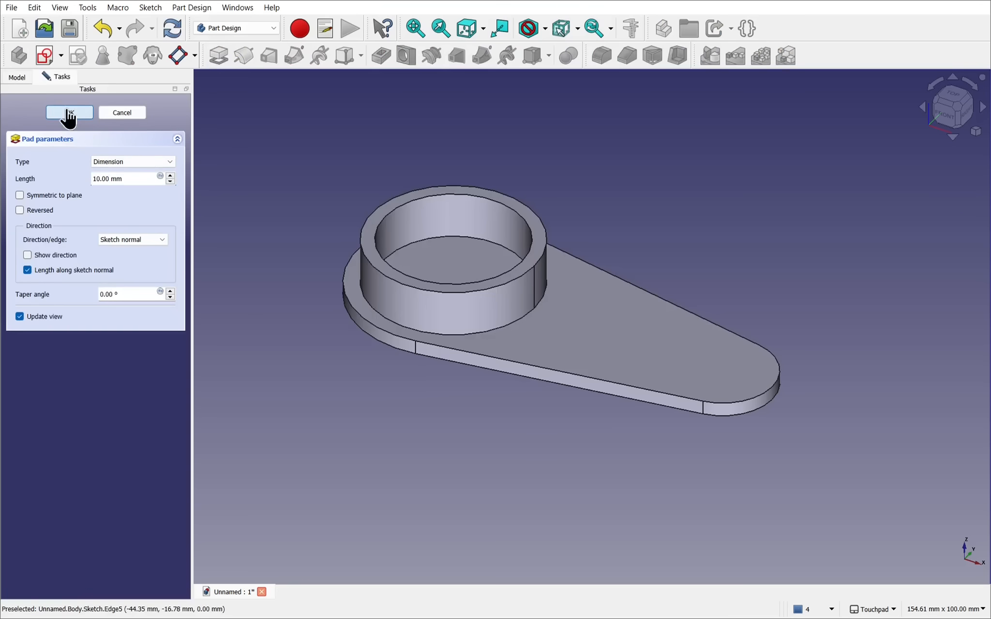
left_click(69, 112)
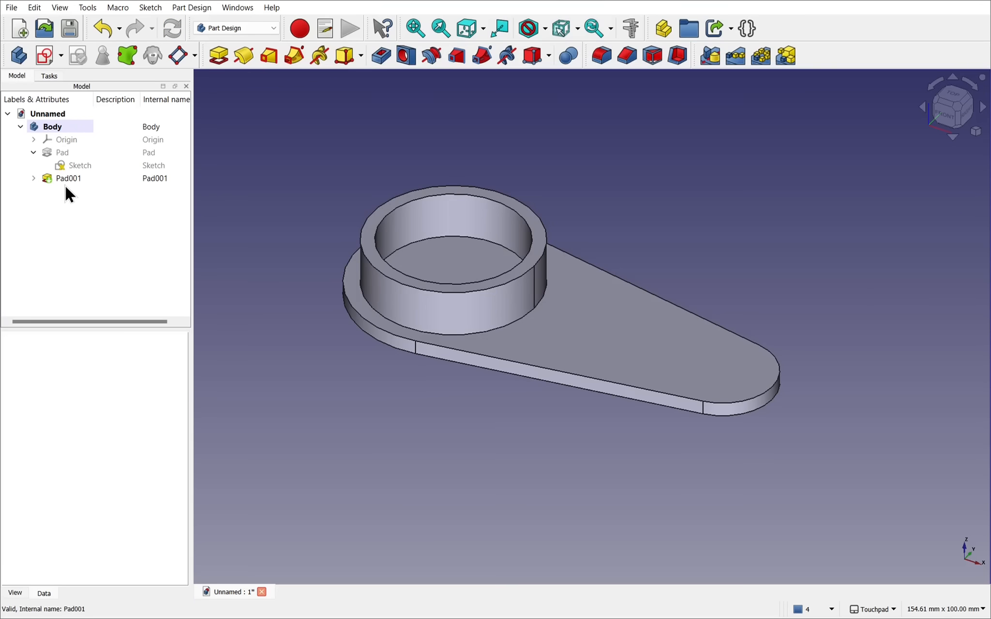
Select the small ring profile from the sketch under Pad001 and start padding it.
left_click(69, 178)
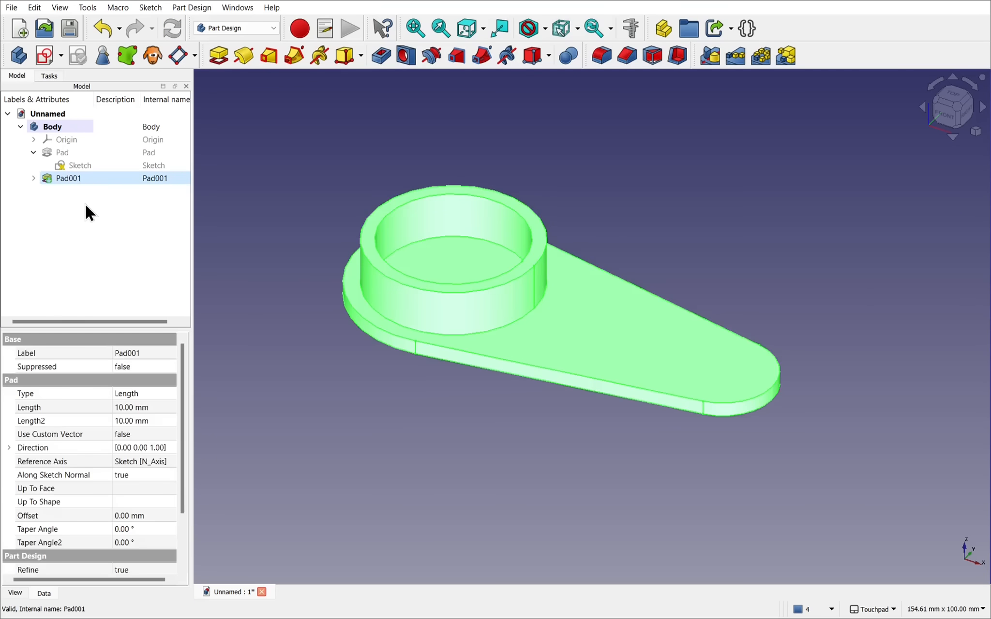
left_click(79, 165)
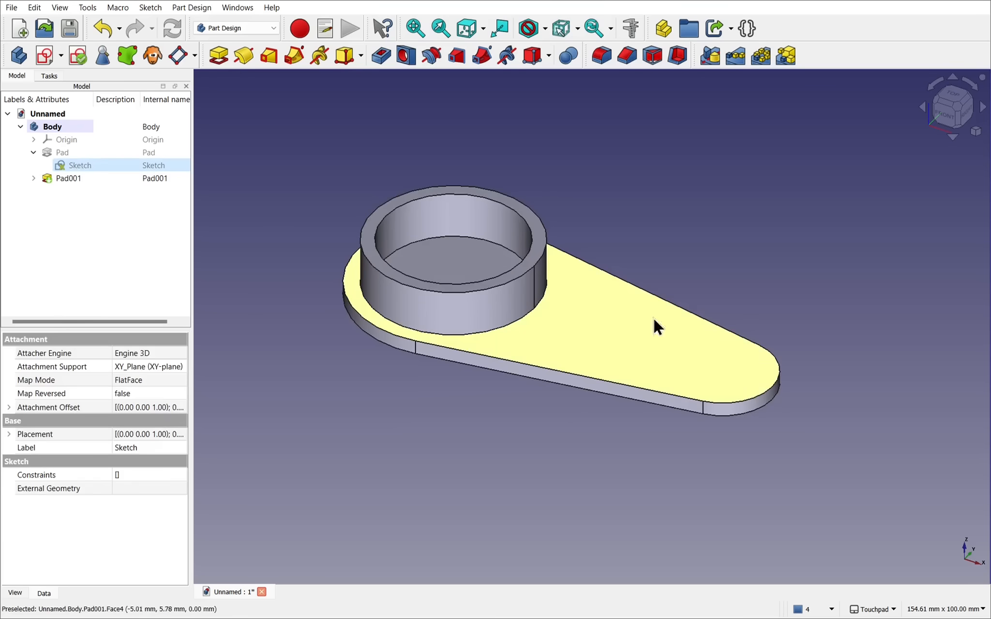
left_click(79, 165)
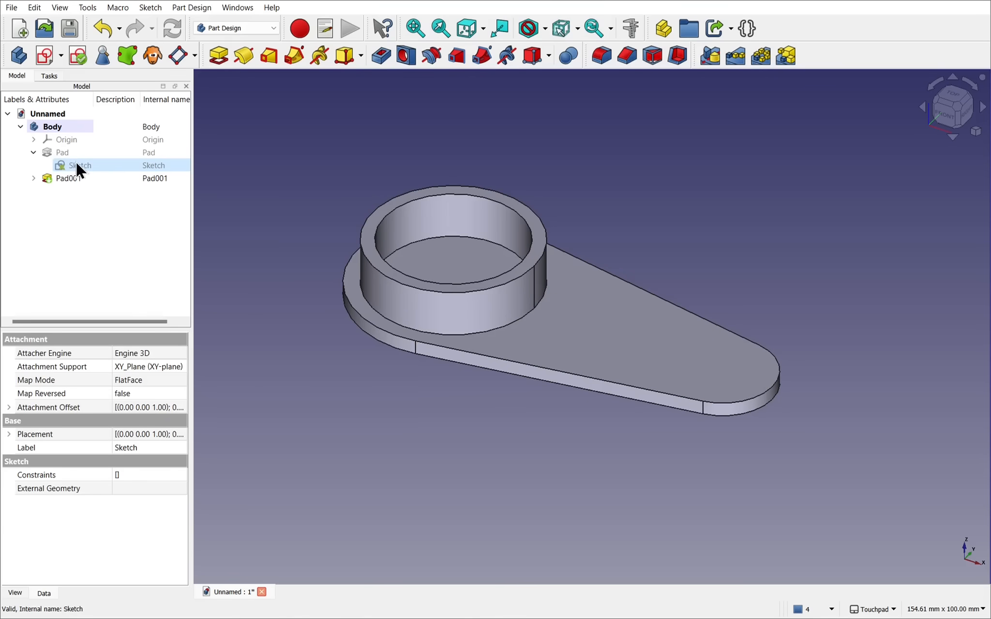
mouse_move(87, 179)
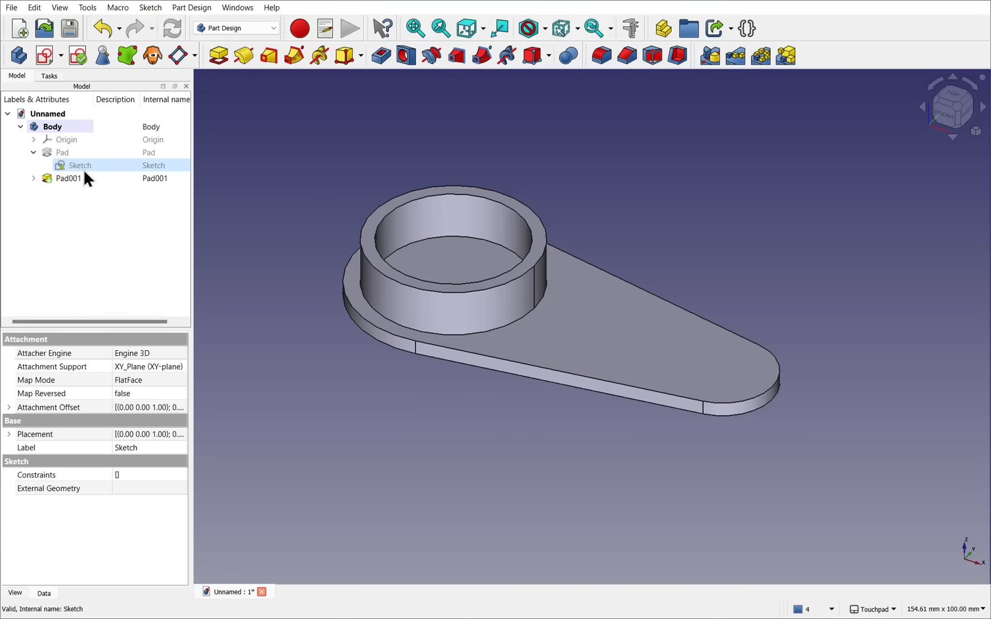
left_click(34, 178)
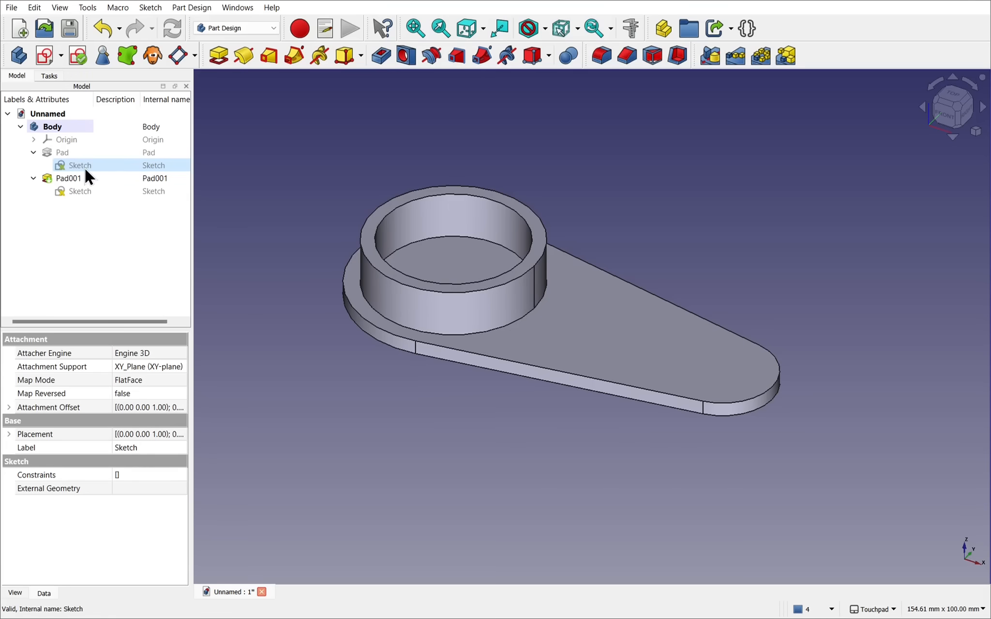
left_click(79, 190)
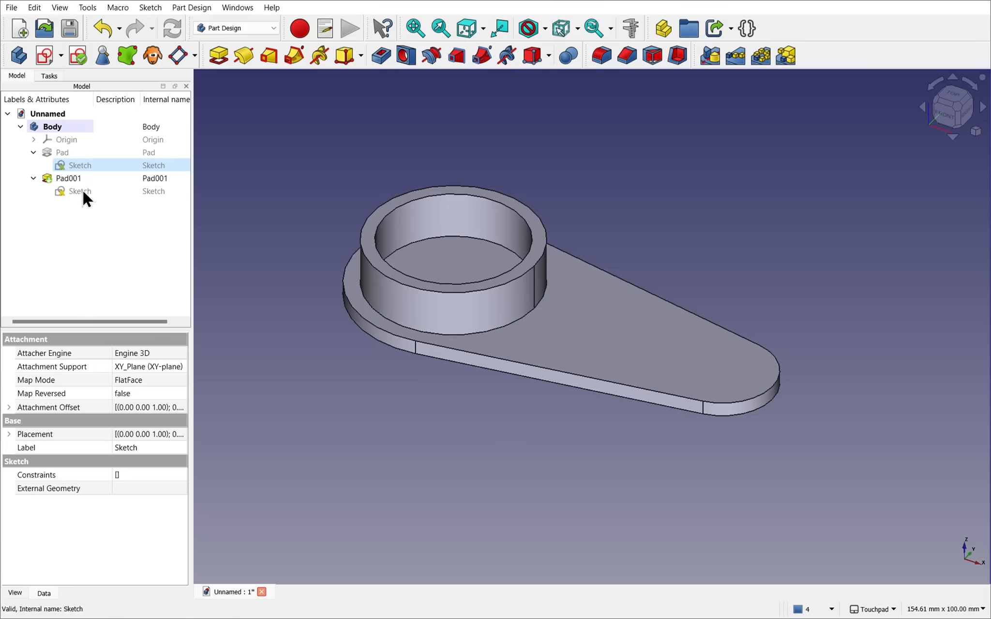
left_click(80, 165)
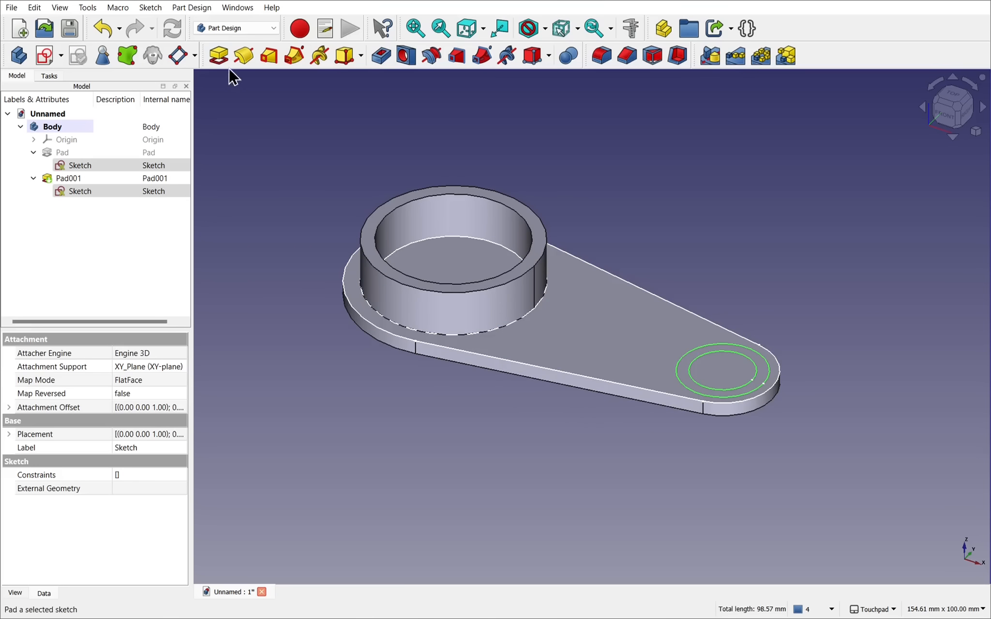
left_click(217, 55)
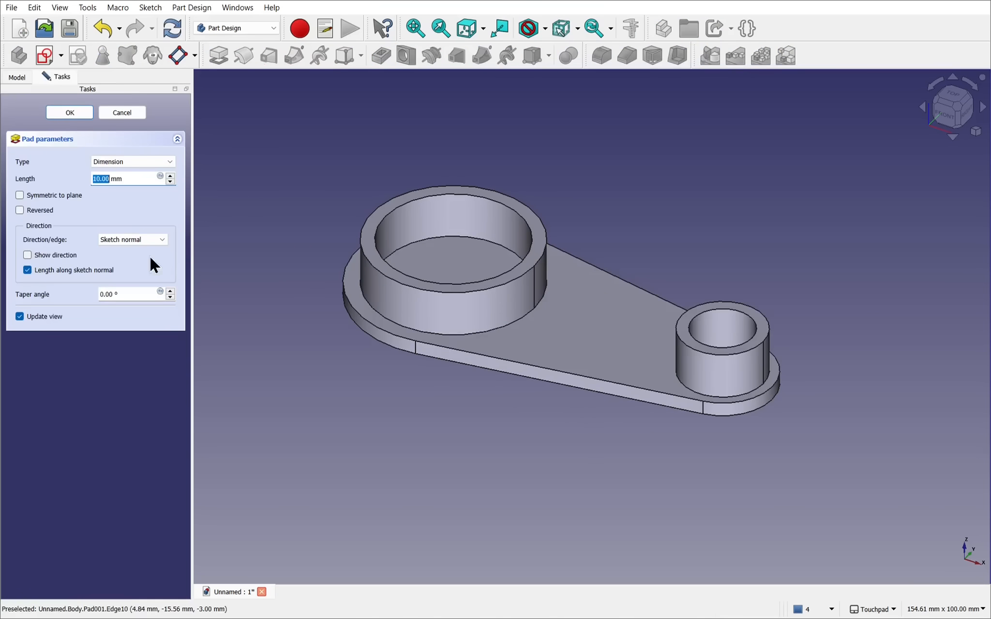
Commit the small ring pad at 5 mm, then remove both boss features.
type("5 mm")
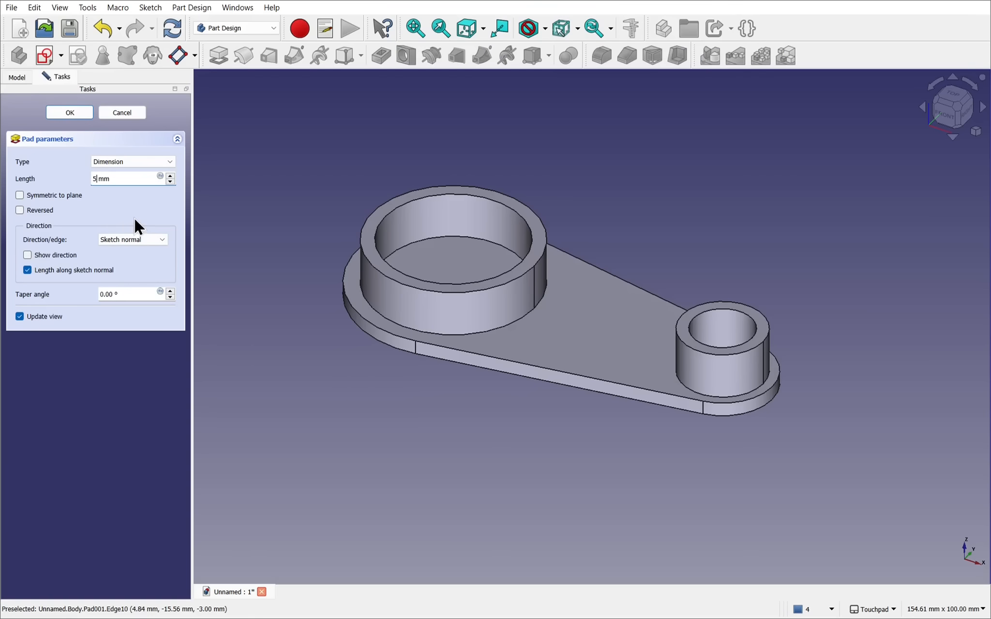
left_click(69, 112)
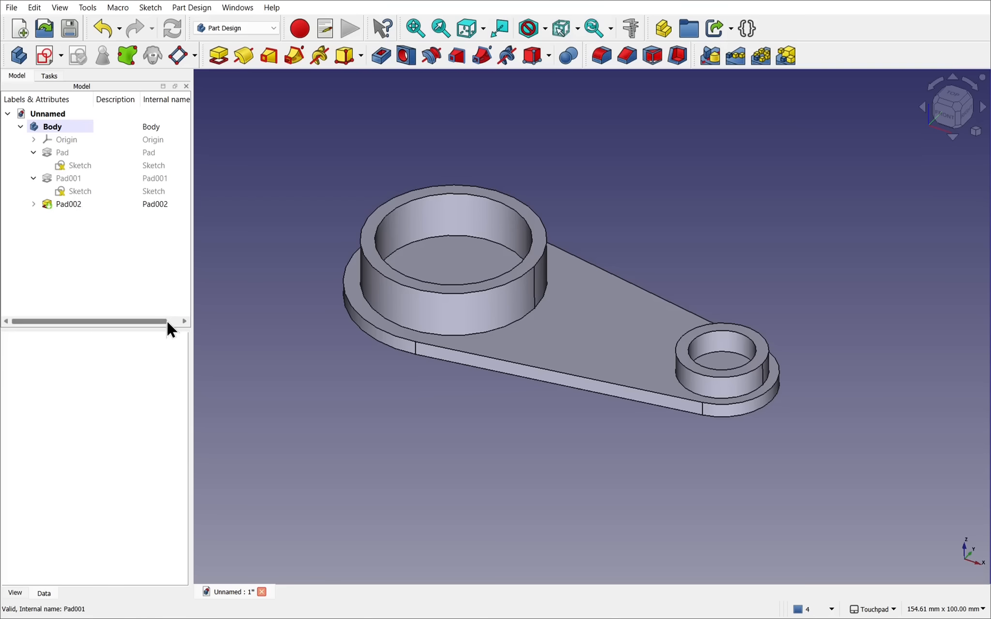
left_click(69, 203)
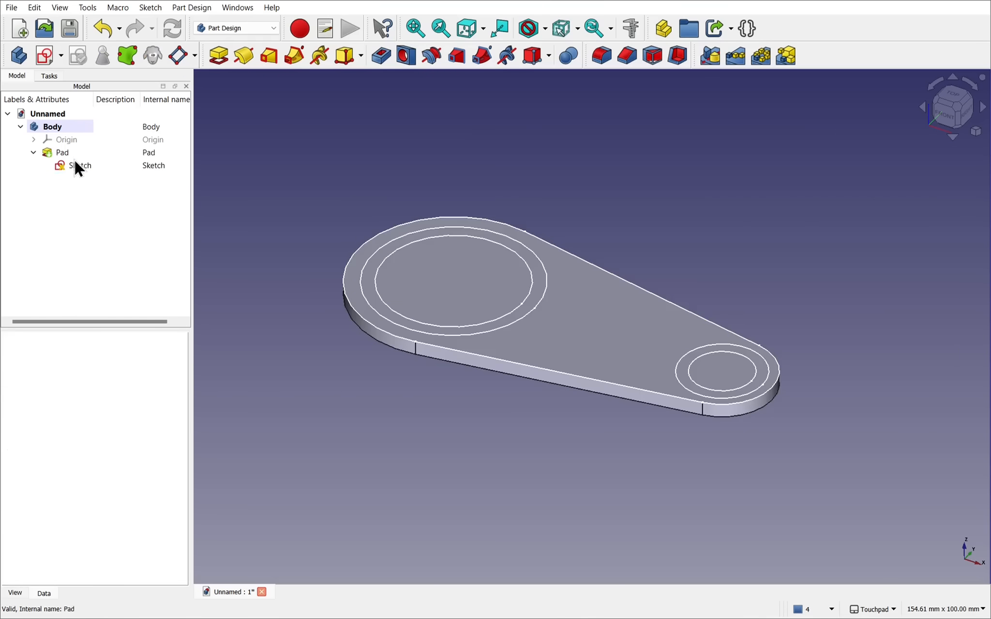
mouse_move(66, 140)
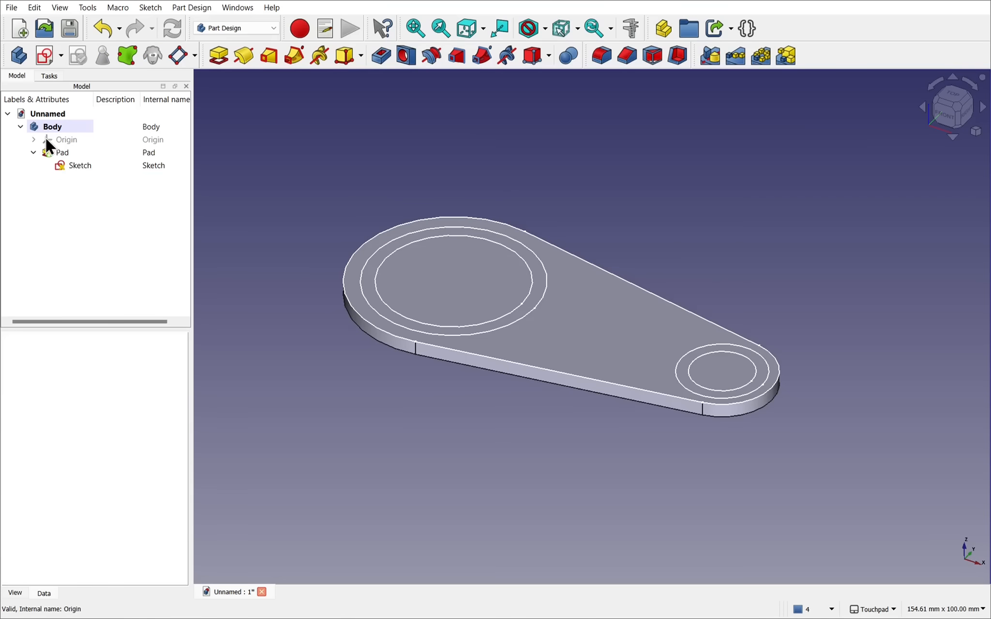
Inspect the remaining 3 mm plate Pad and its sketch, leaving the sketch hidden.
left_click(62, 152)
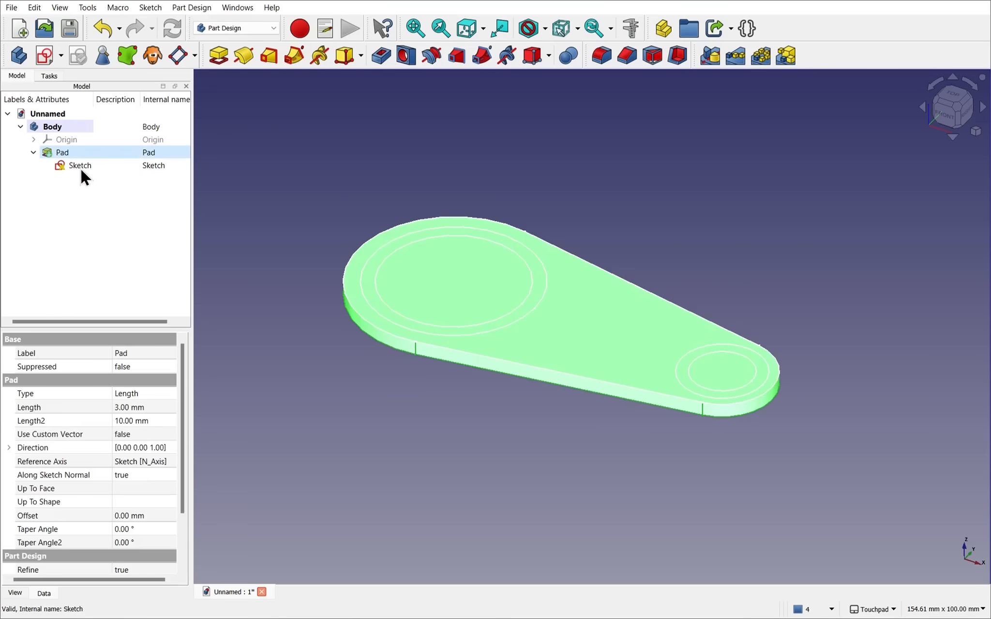
mouse_move(221, 358)
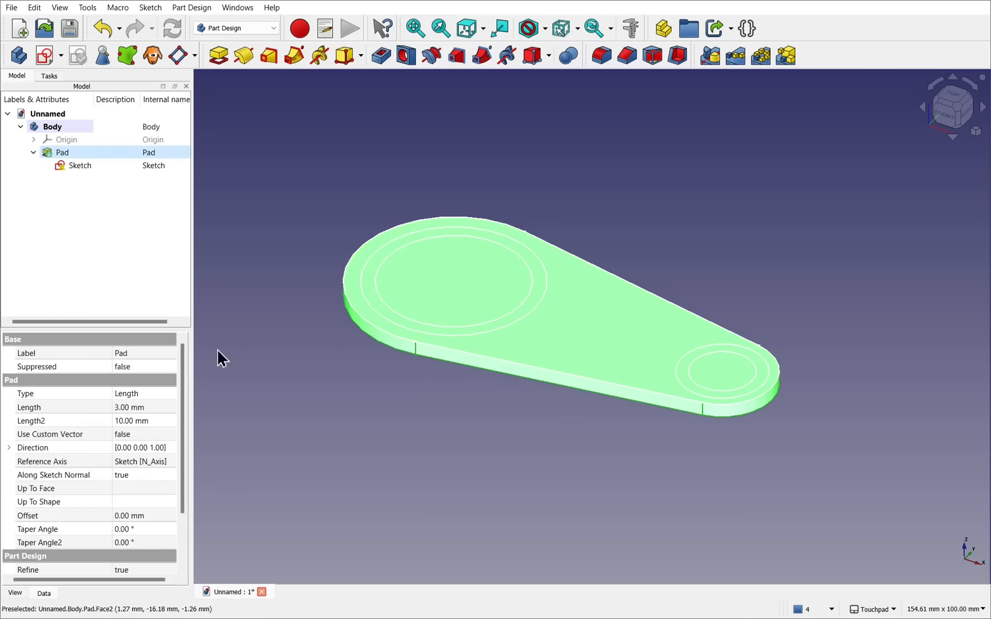
scroll("down", 3)
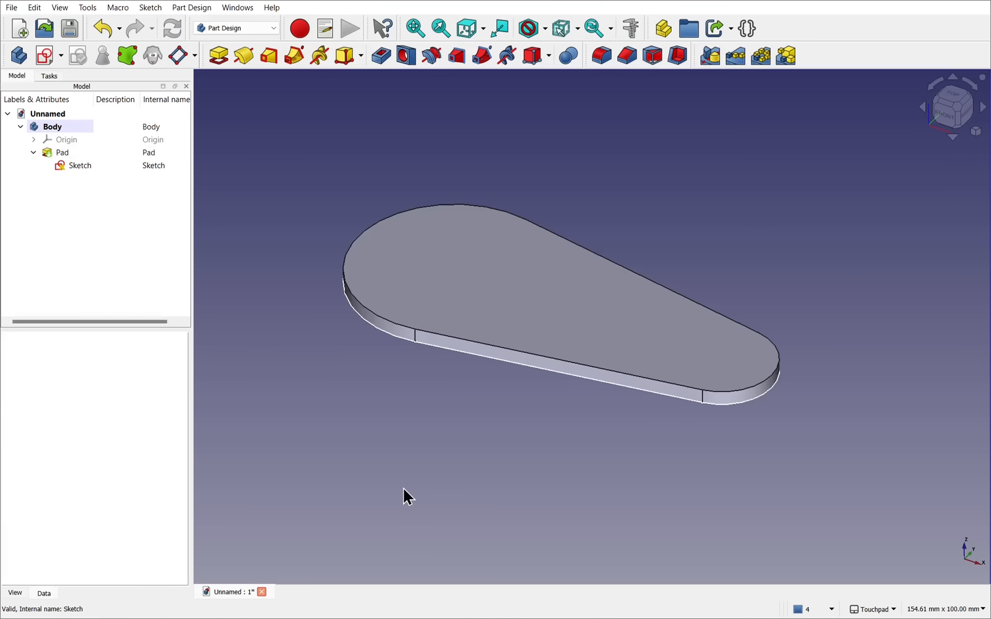
mouse_move(271, 302)
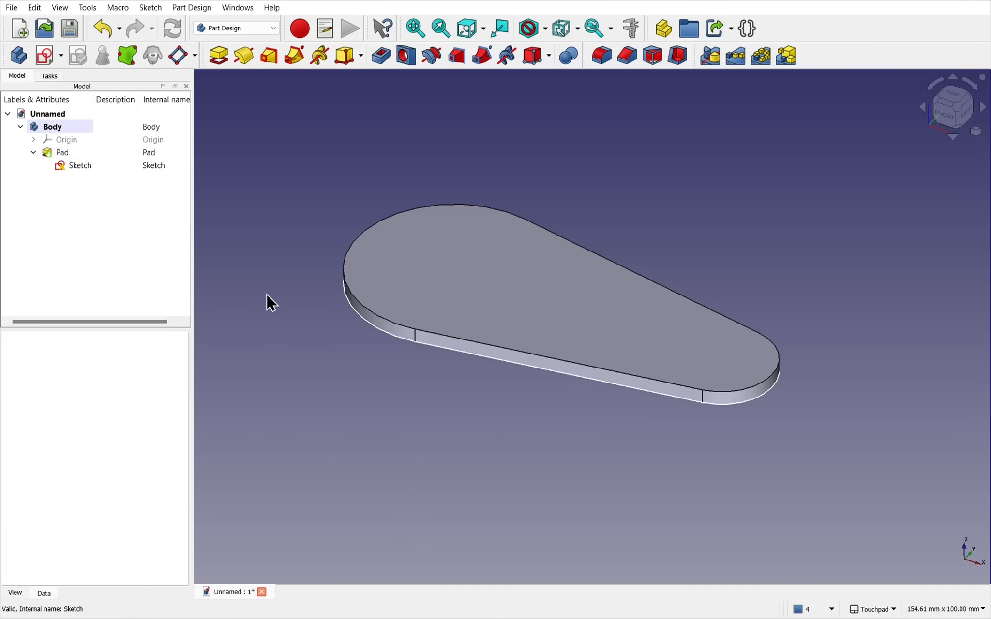
left_click(79, 164)
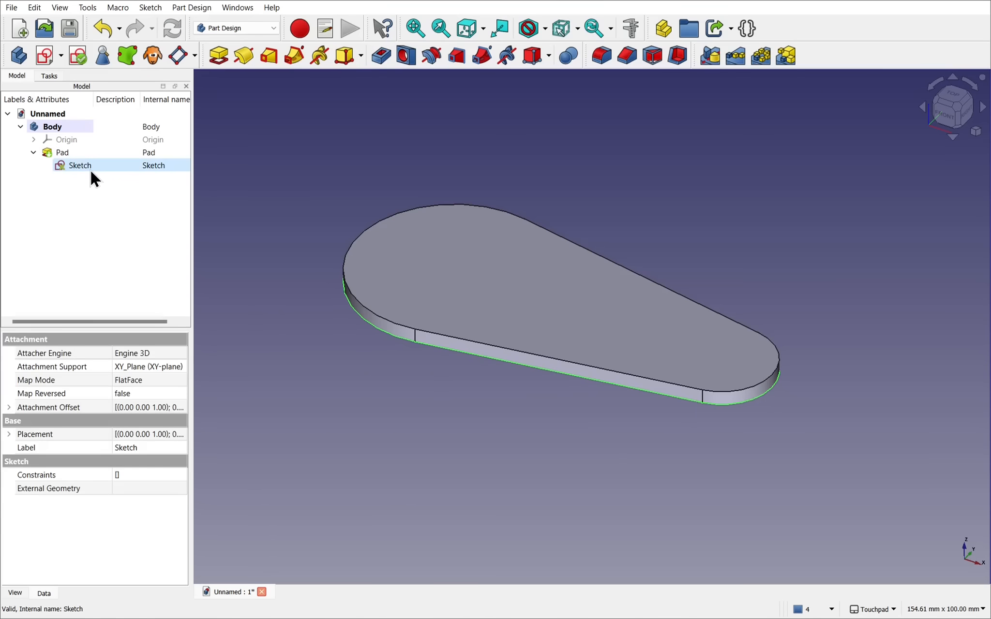
mouse_move(88, 192)
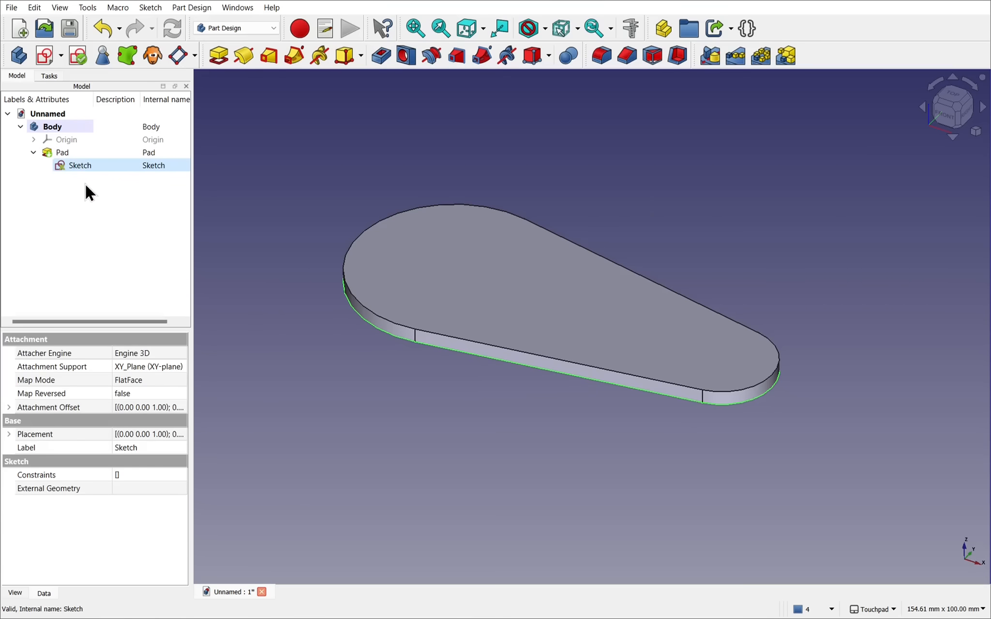
left_click(62, 152)
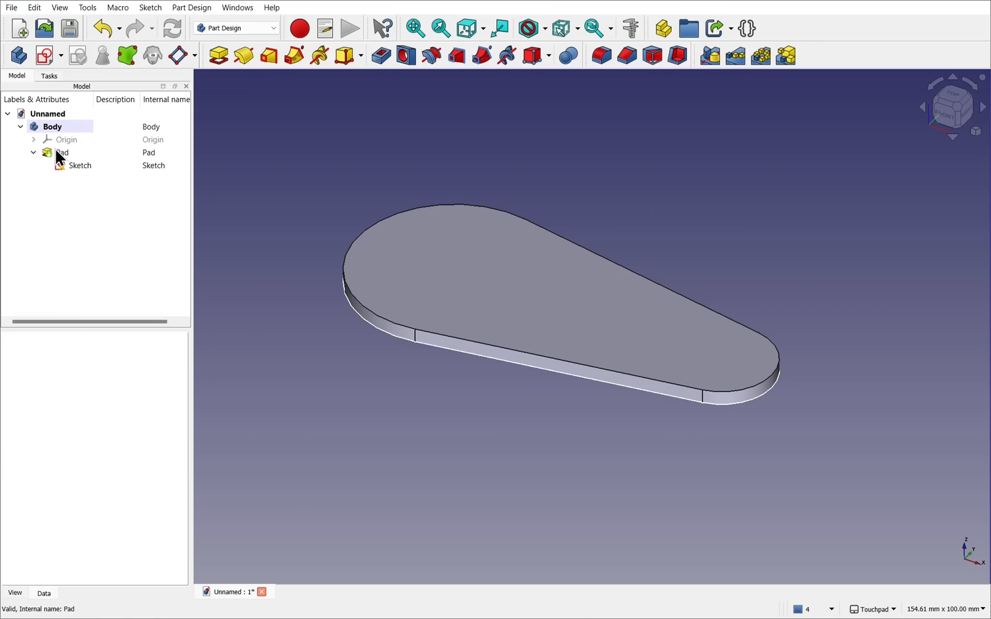
Select the ring profiles between the circles at both ends and start a 10 mm Pad preview.
left_click(62, 152)
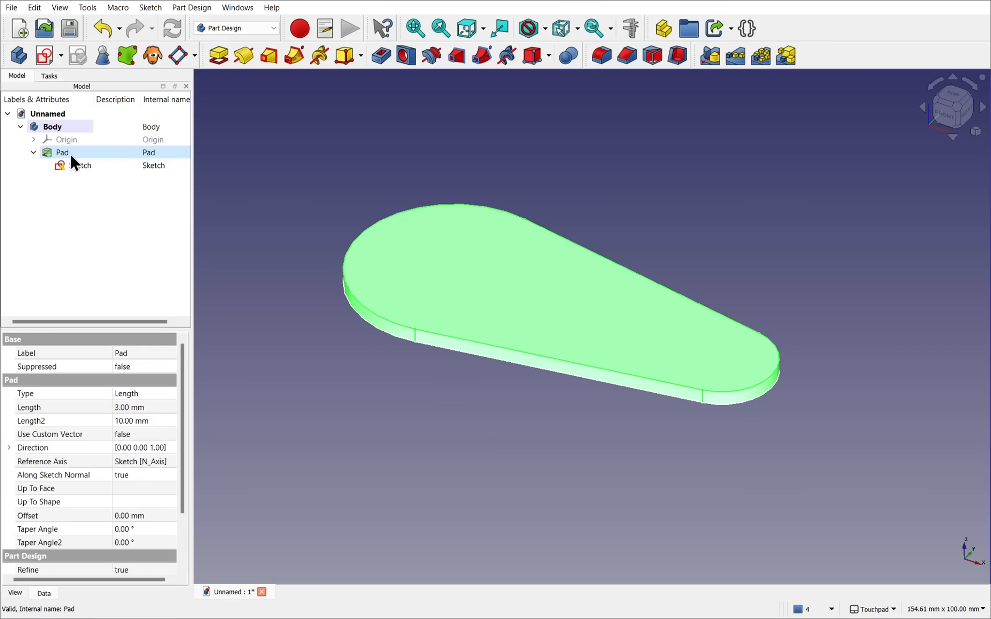
left_click(79, 164)
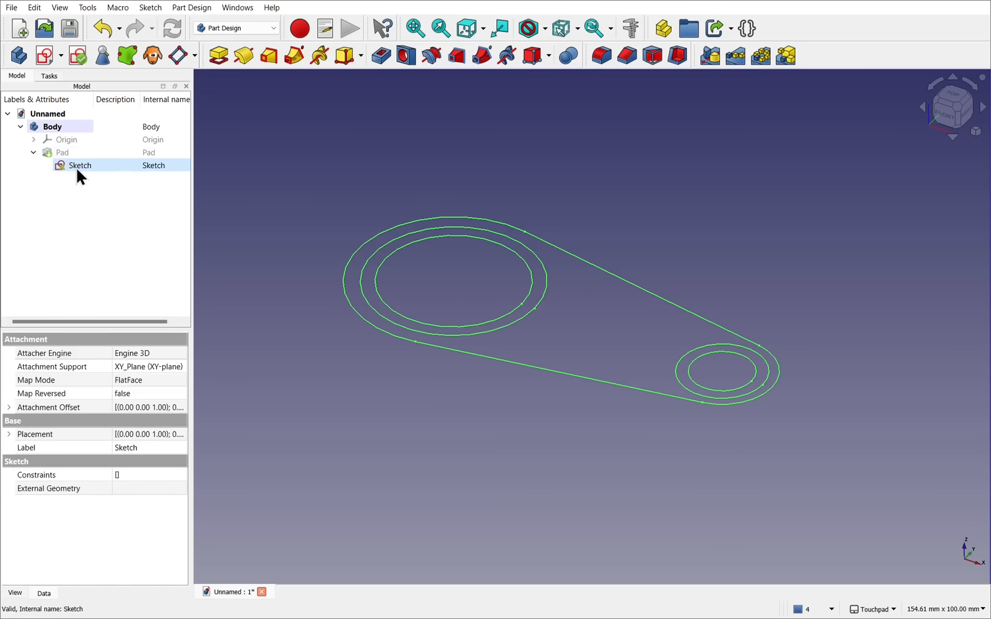
left_click(505, 411)
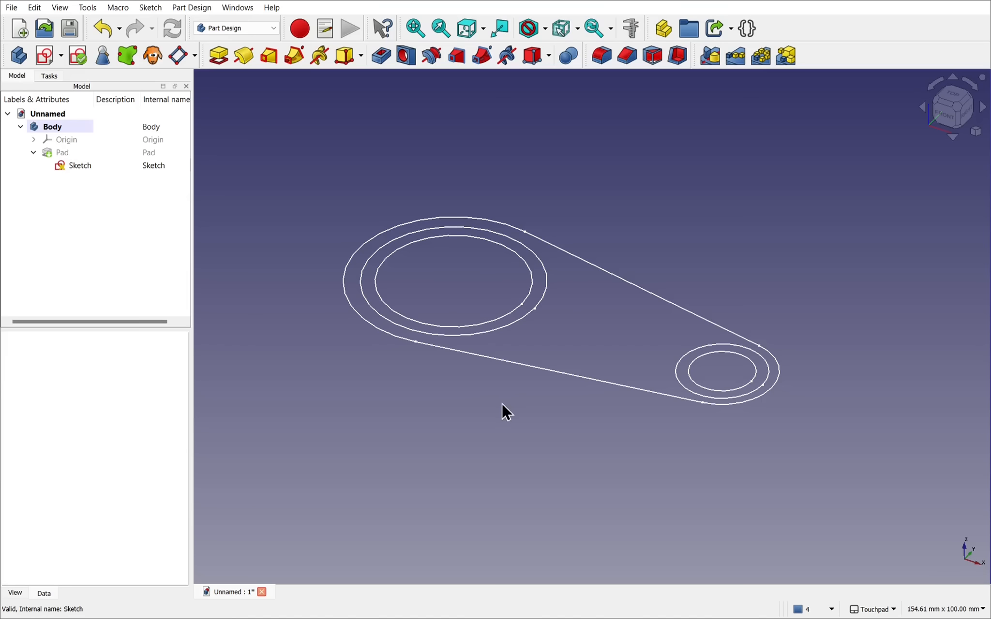
mouse_move(502, 334)
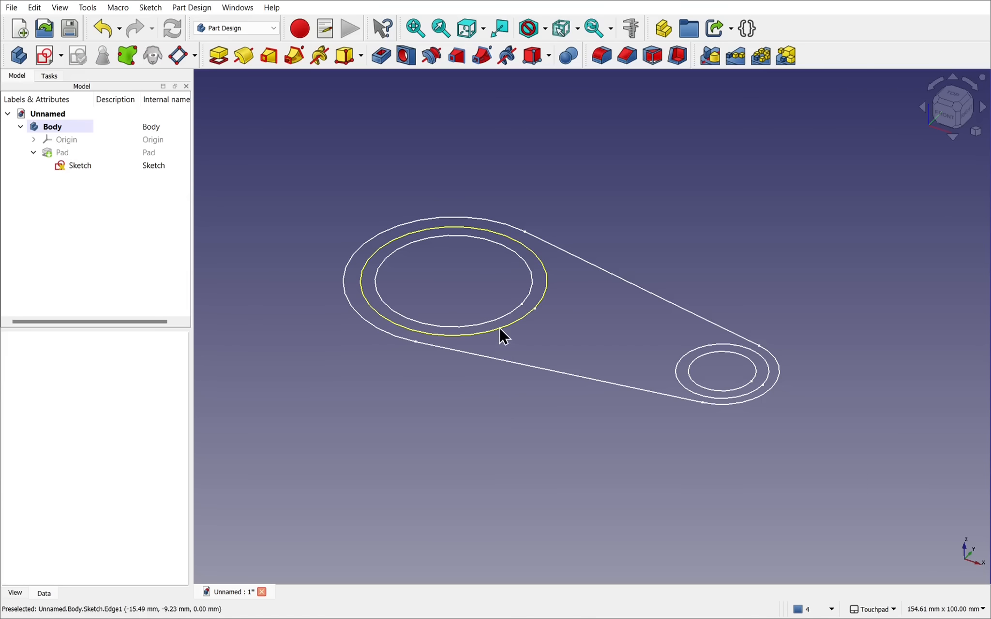
left_click(501, 329)
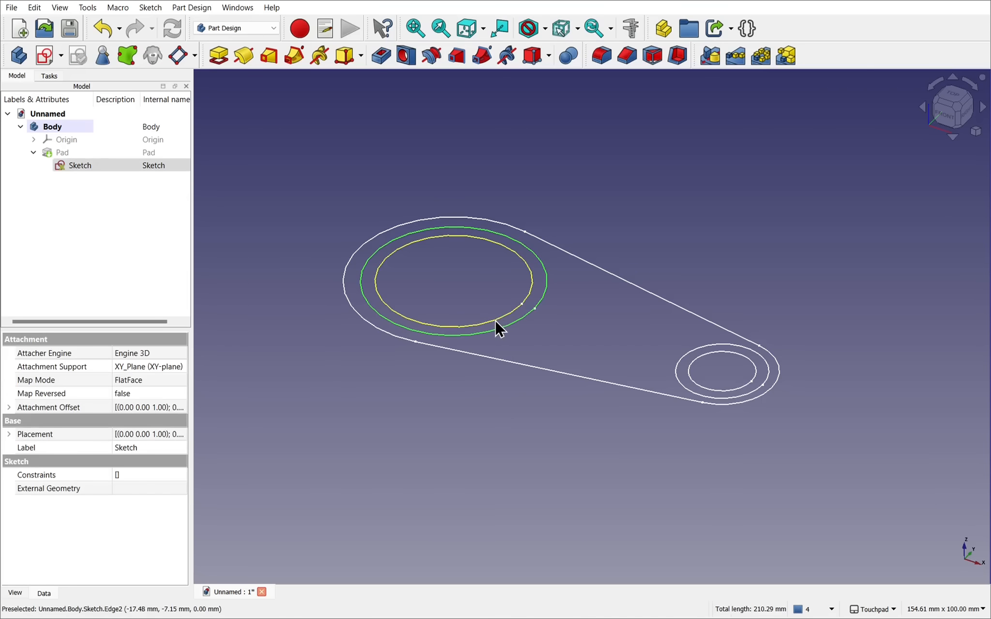
mouse_move(689, 389)
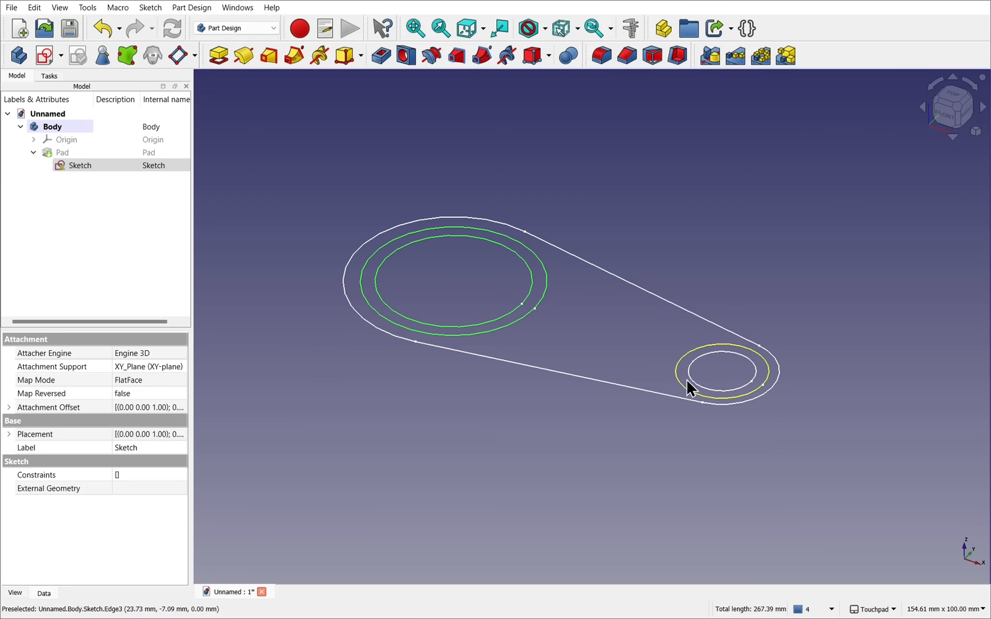
mouse_move(282, 120)
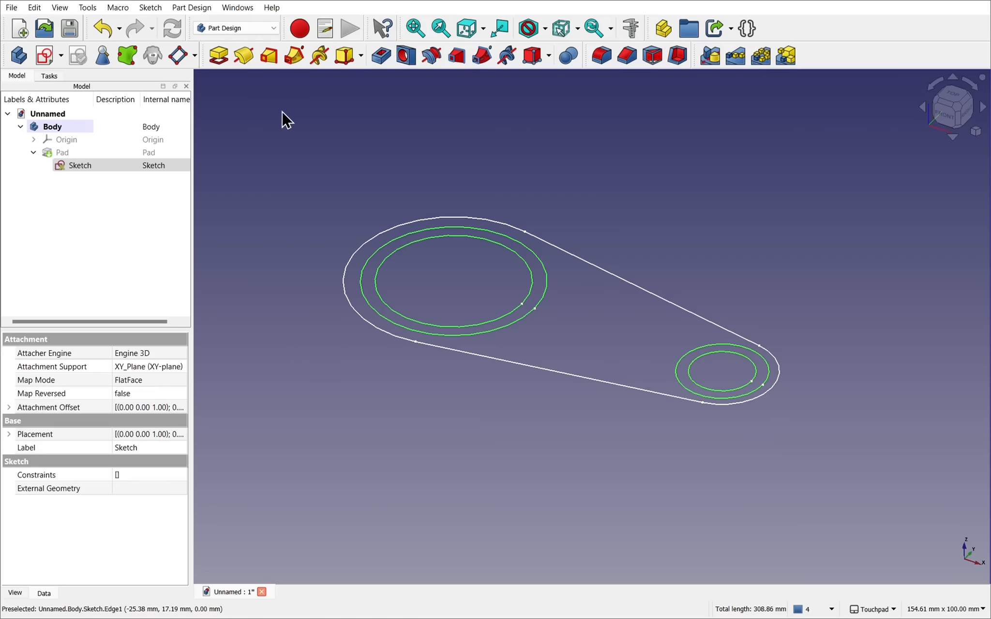
left_click(218, 55)
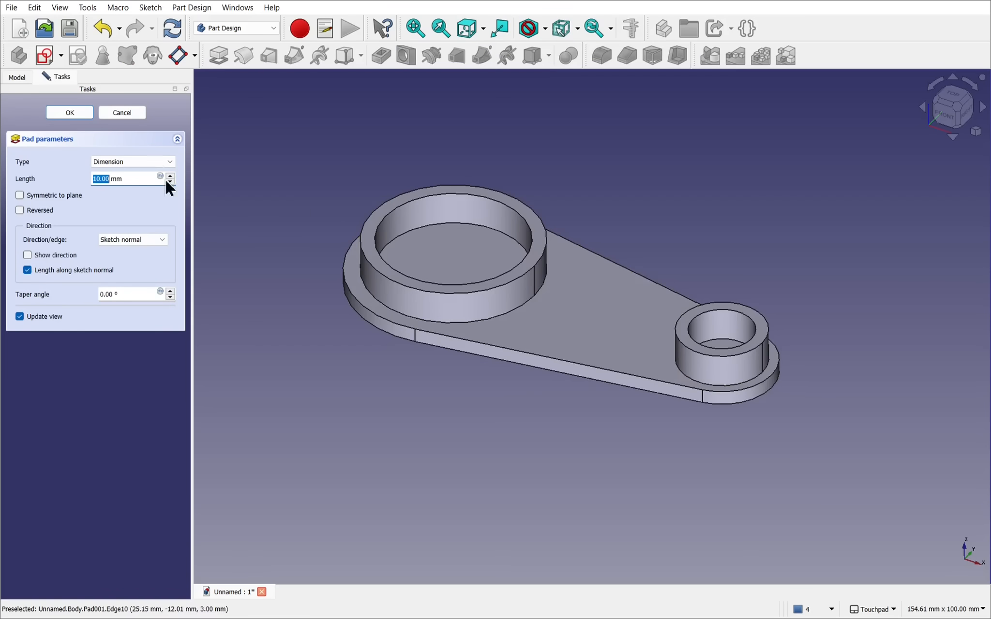
Cancel the tube pad and commit Pad001: both inner circles raised 10 mm as solid cylinders.
left_click(68, 112)
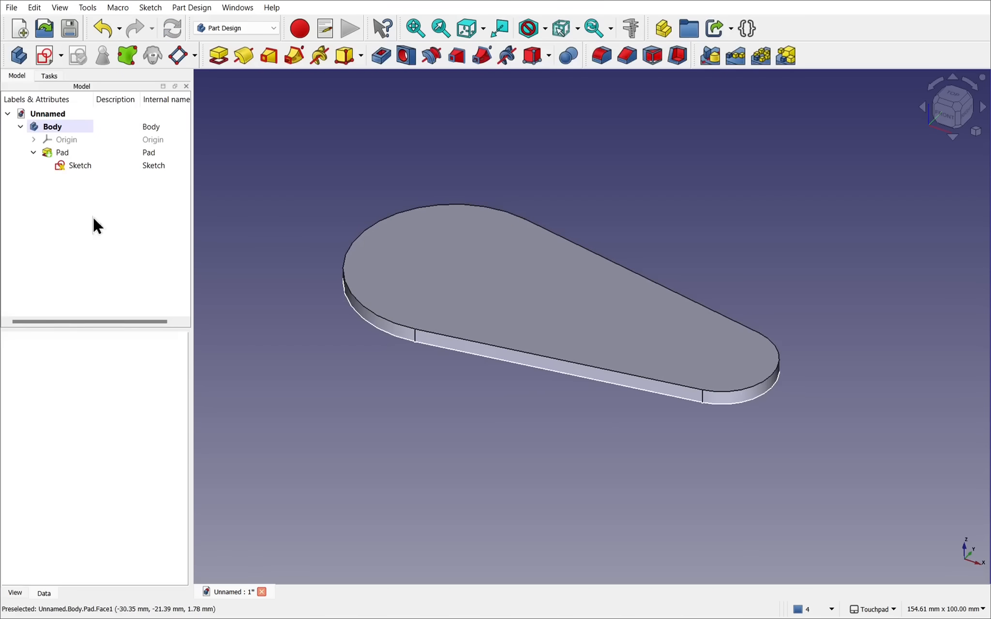
left_click(62, 152)
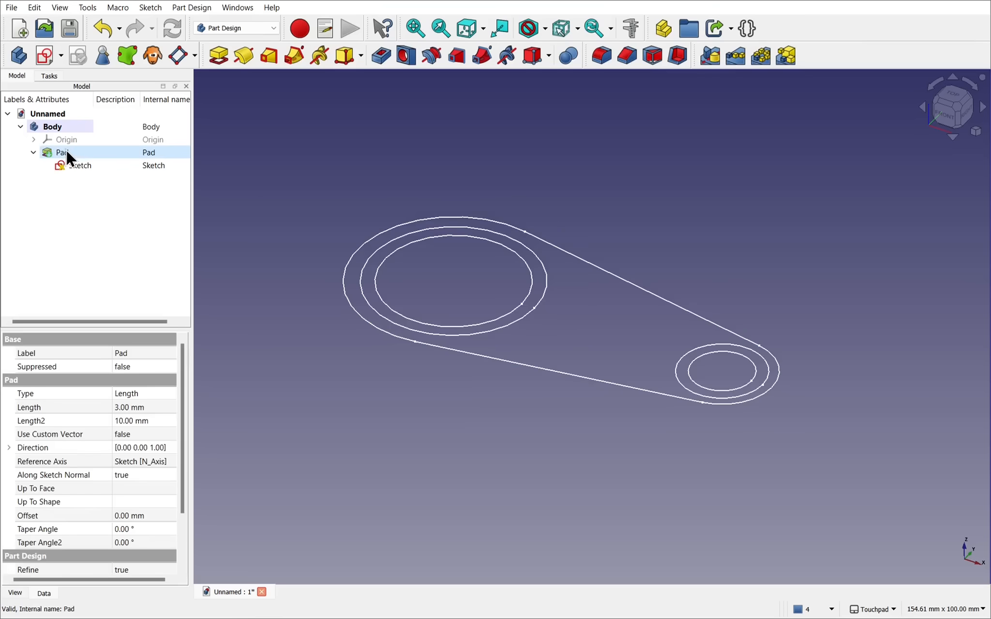
mouse_move(716, 372)
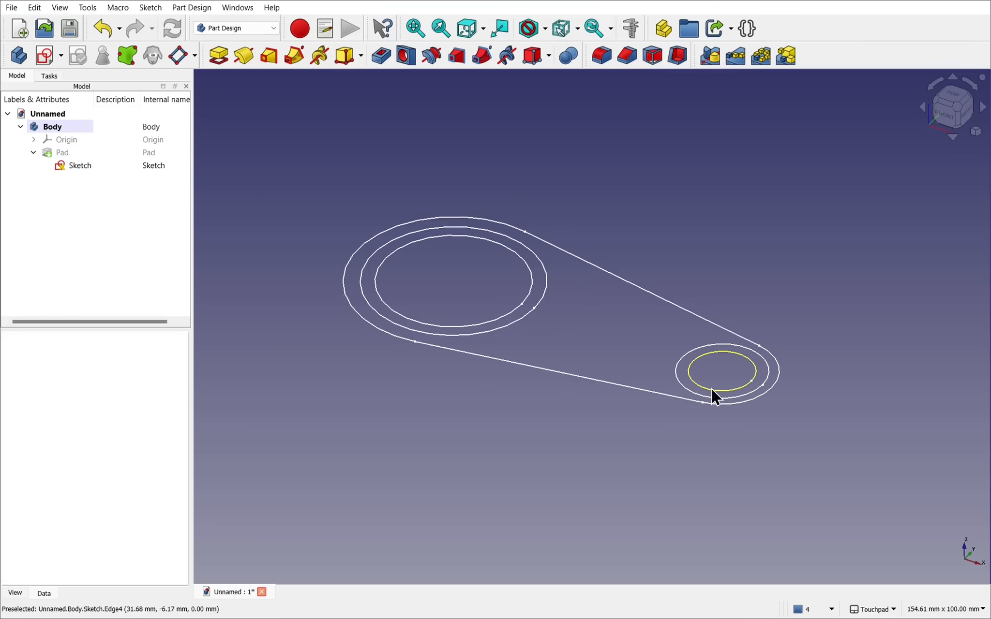
left_click(79, 165)
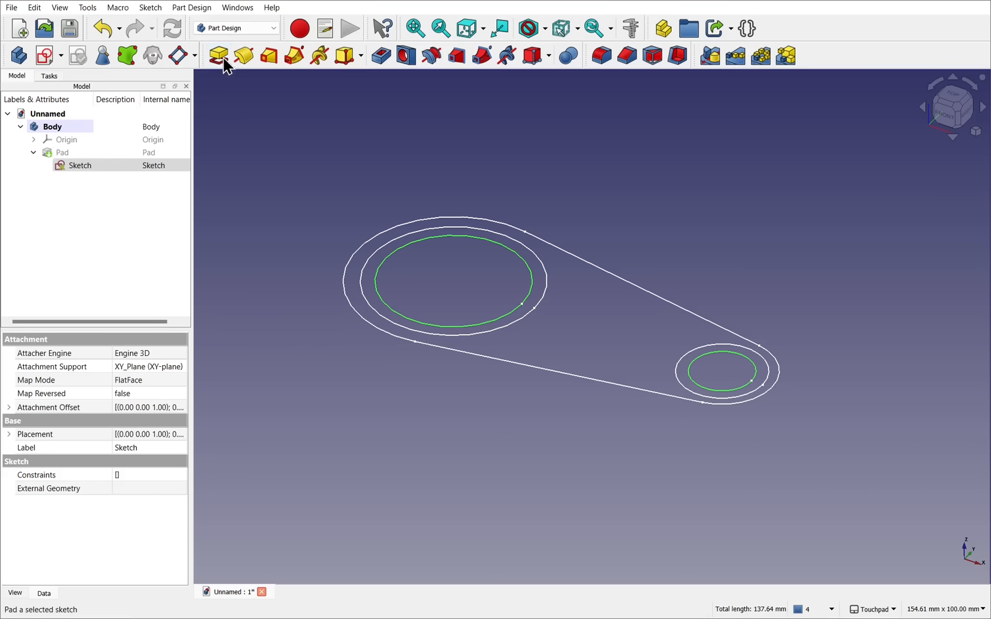
left_click(217, 55)
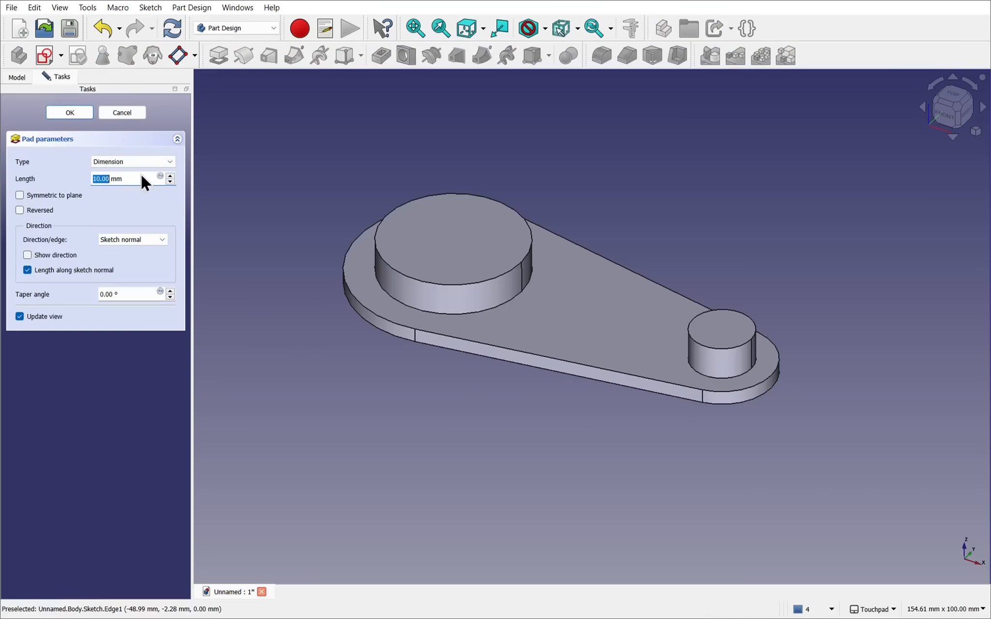
left_click(69, 112)
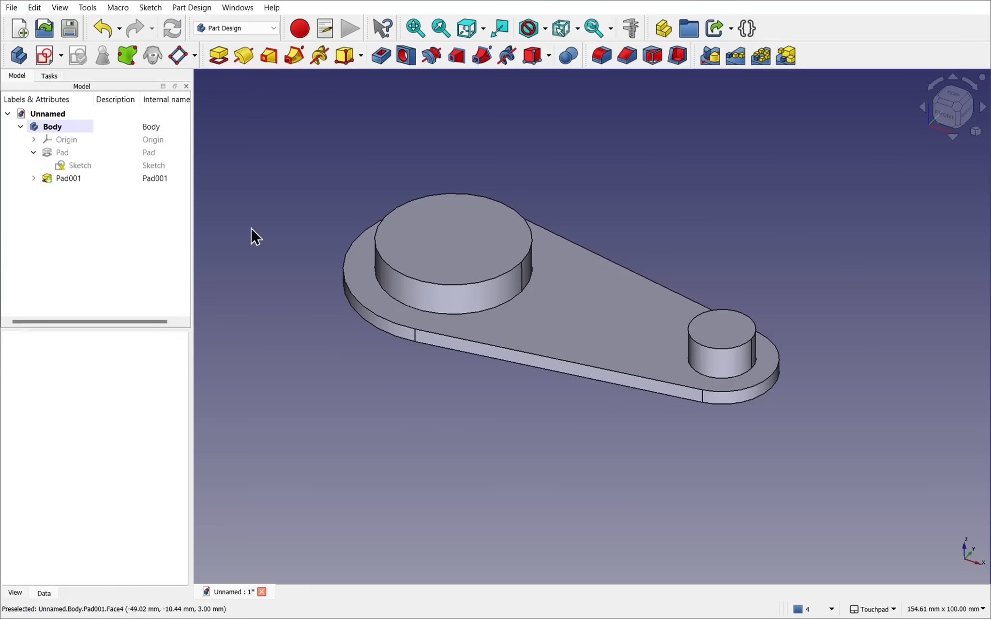
left_click(68, 178)
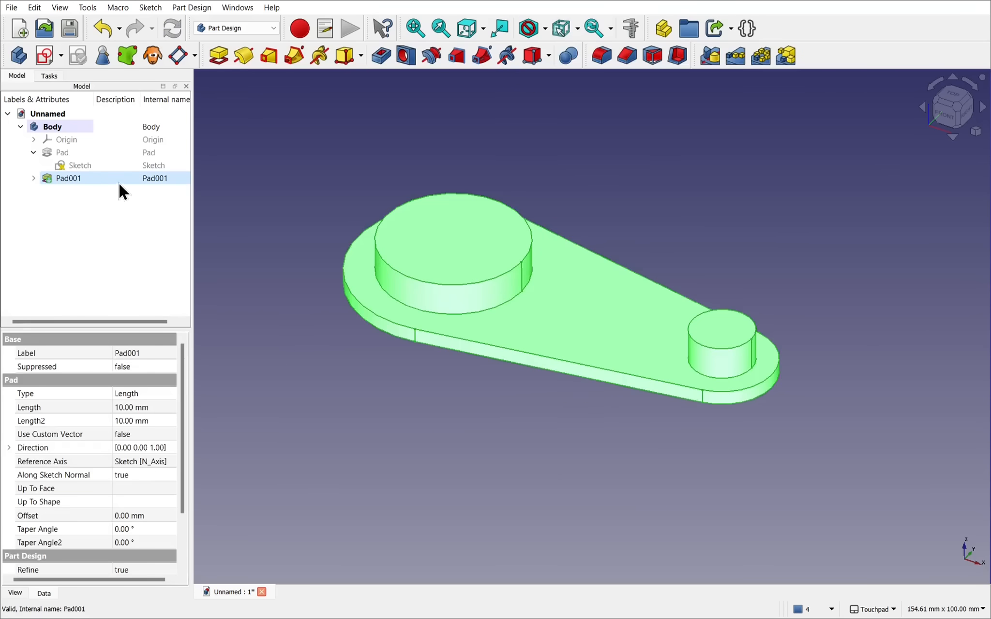
Commit Pad002 raising both middle circles 7 mm as a wider lower step under each cylinder.
left_click(79, 164)
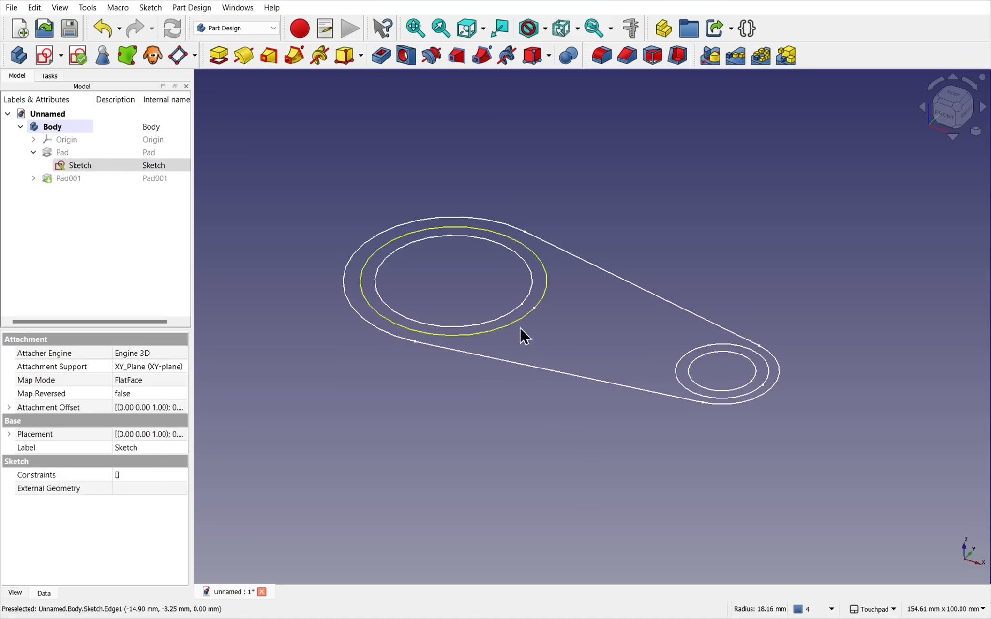
mouse_move(676, 385)
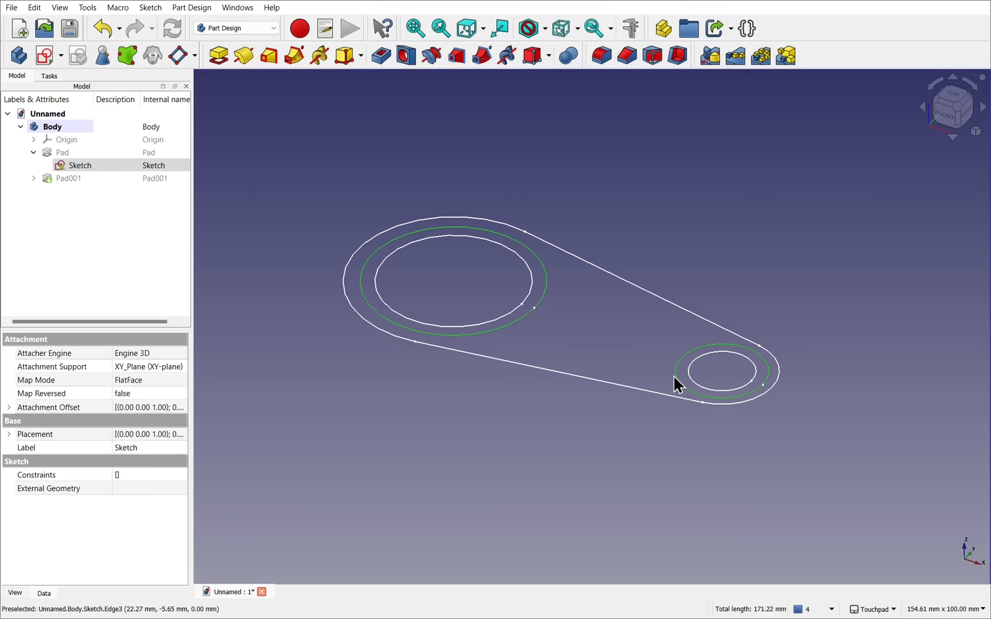
mouse_move(234, 94)
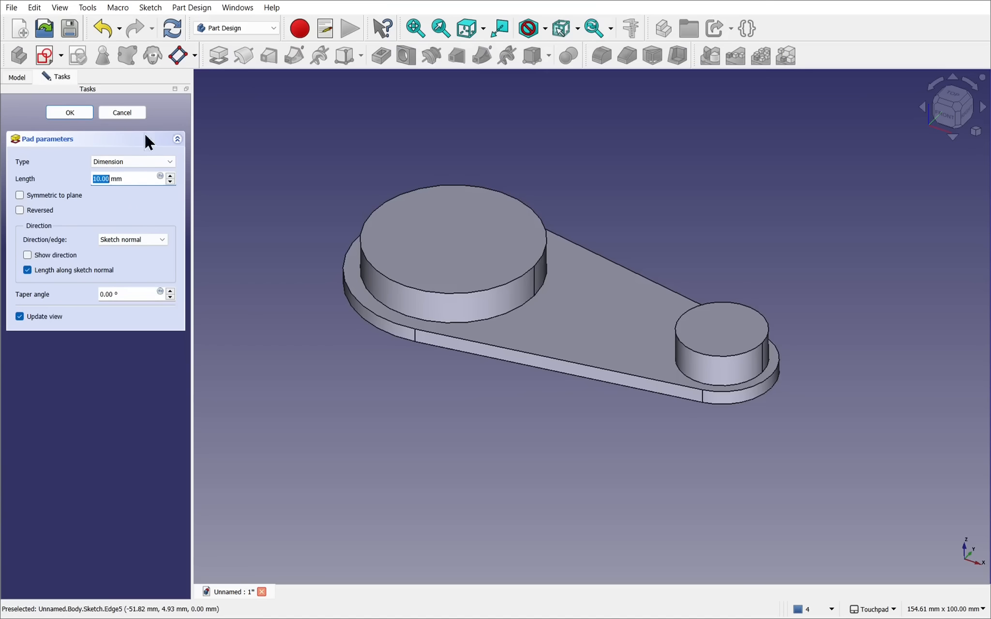
left_click(169, 182)
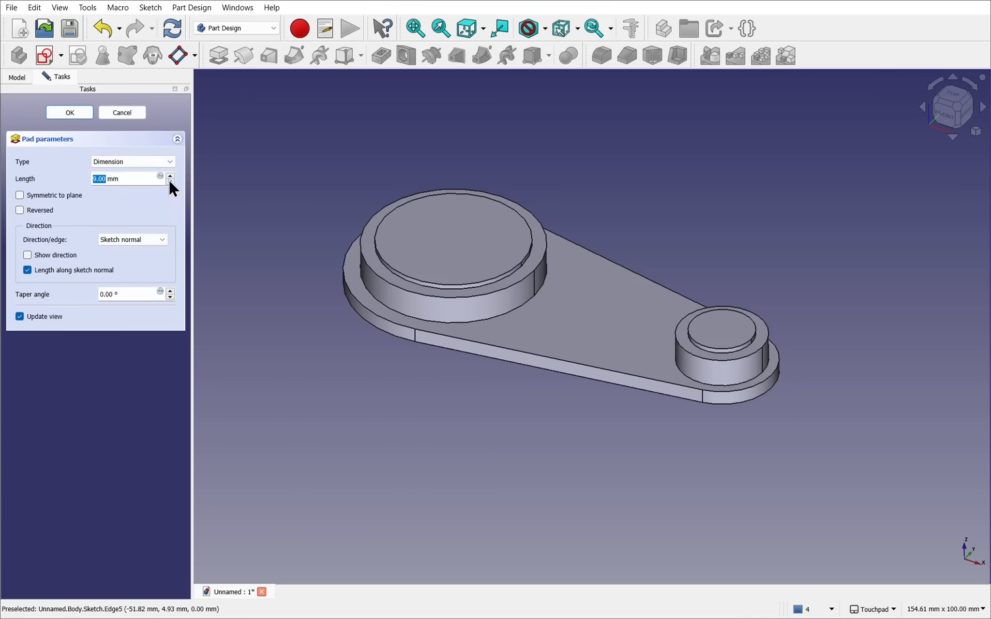
left_click(170, 182)
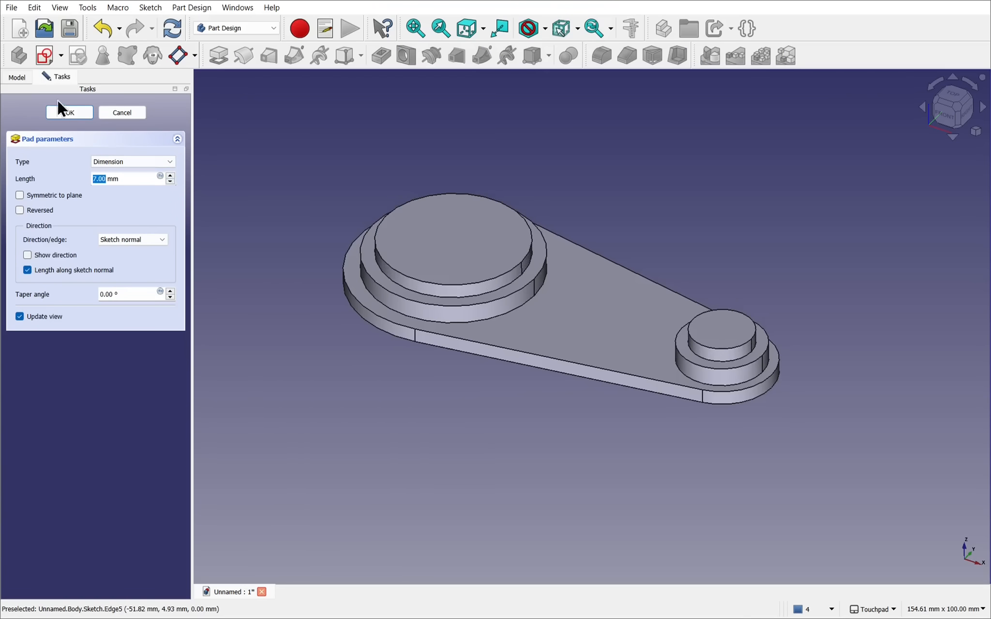
left_click(67, 113)
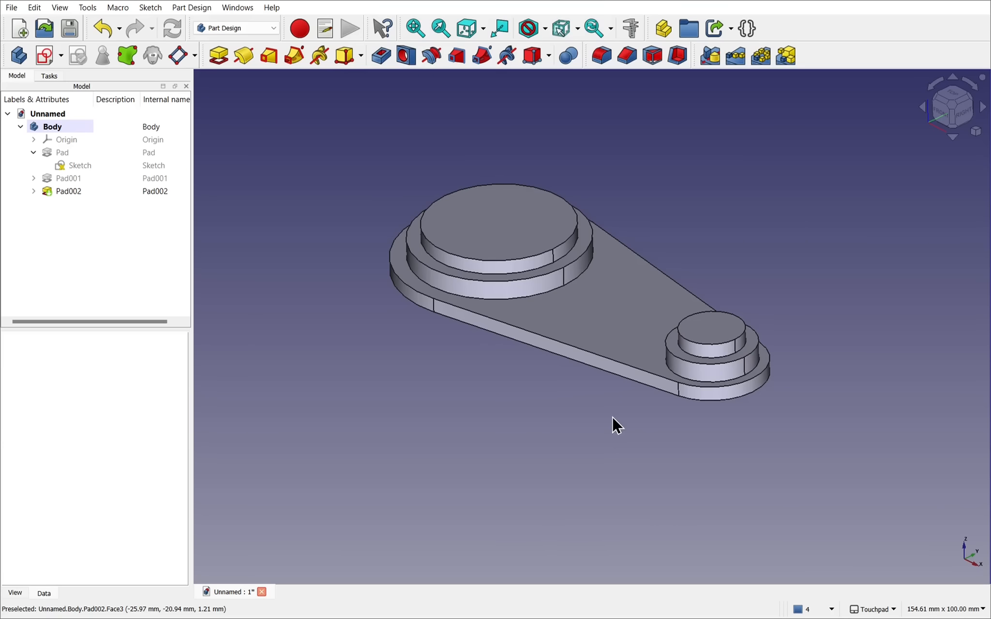
mouse_move(604, 428)
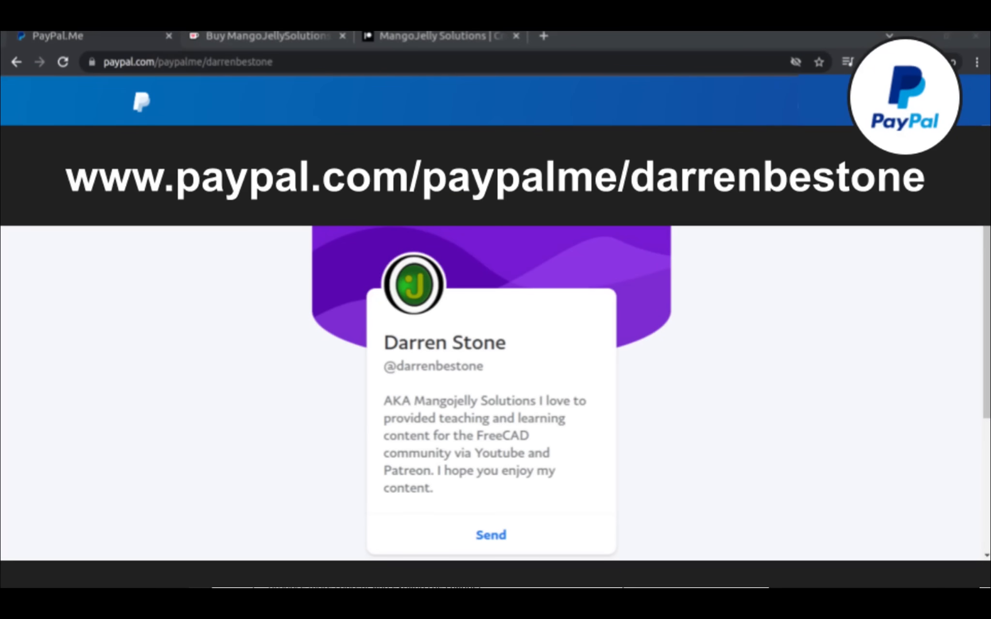
Switch from the PayPal.Me tab to the MangoJelly Solutions YouTube channel page.
left_click(441, 44)
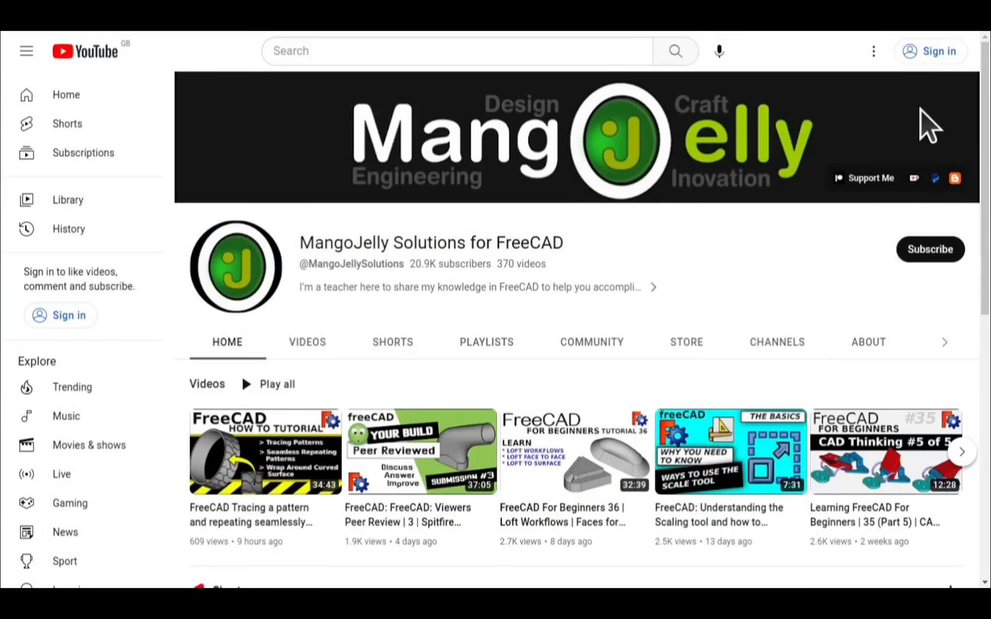
Show the channel's About description listing the donation links and blog address.
left_click(868, 341)
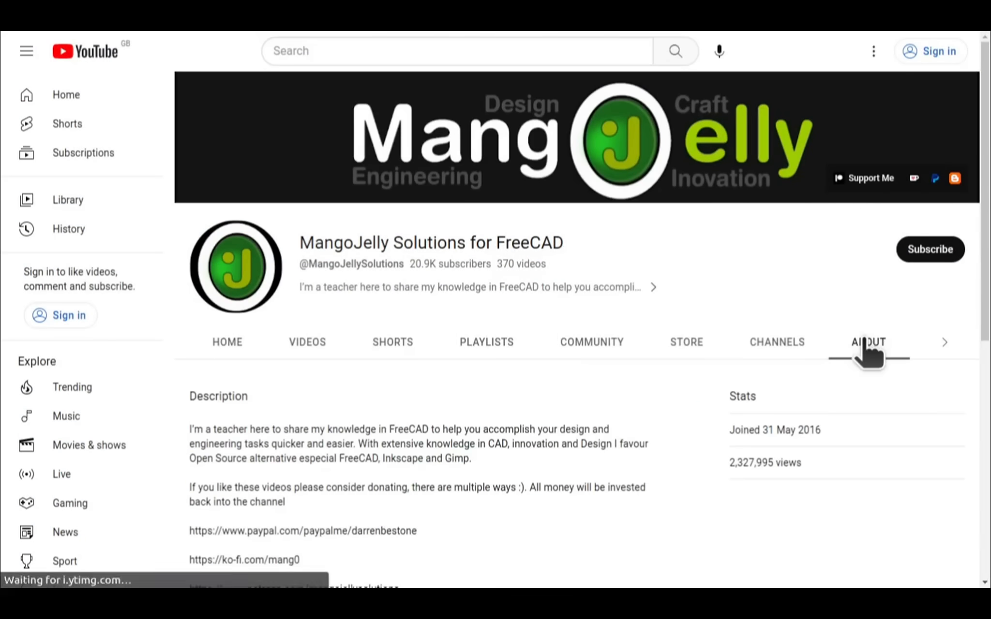
scroll("down", 3)
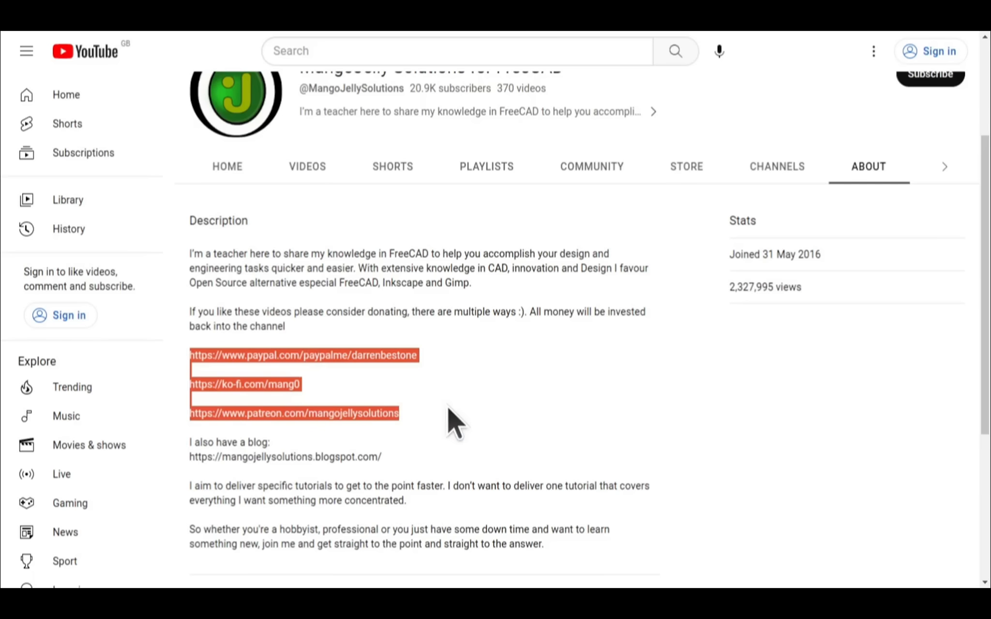
left_click(452, 424)
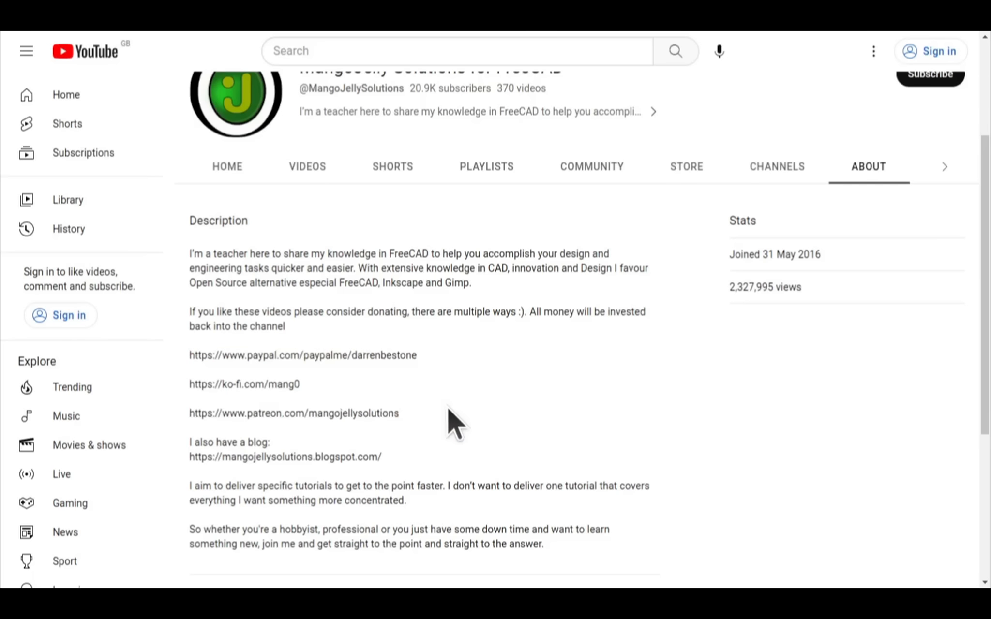